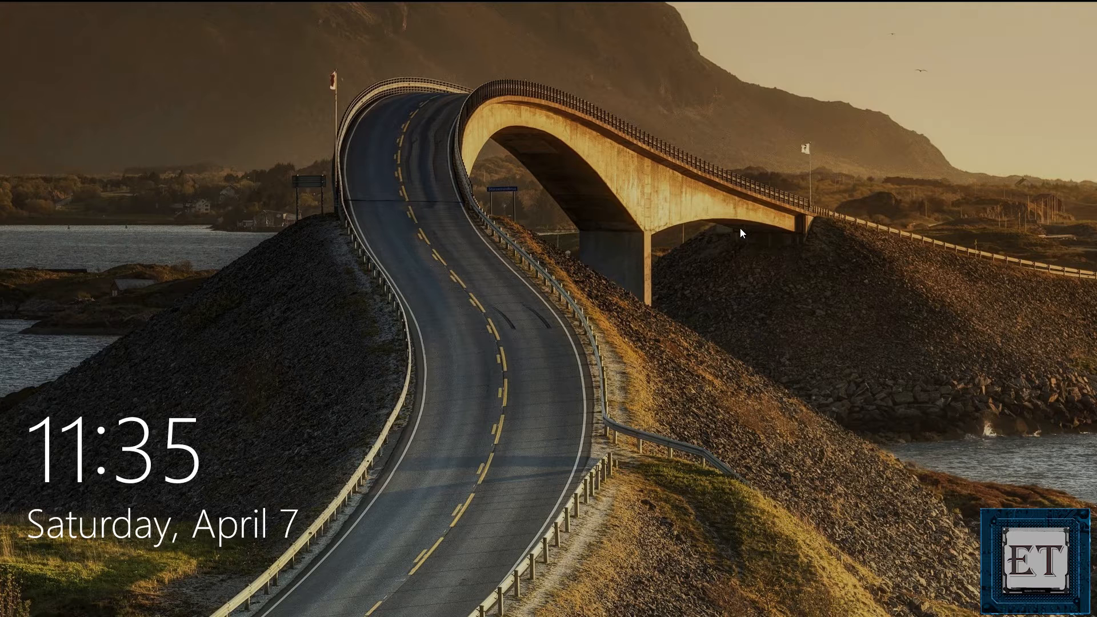
mouse_move(714, 248)
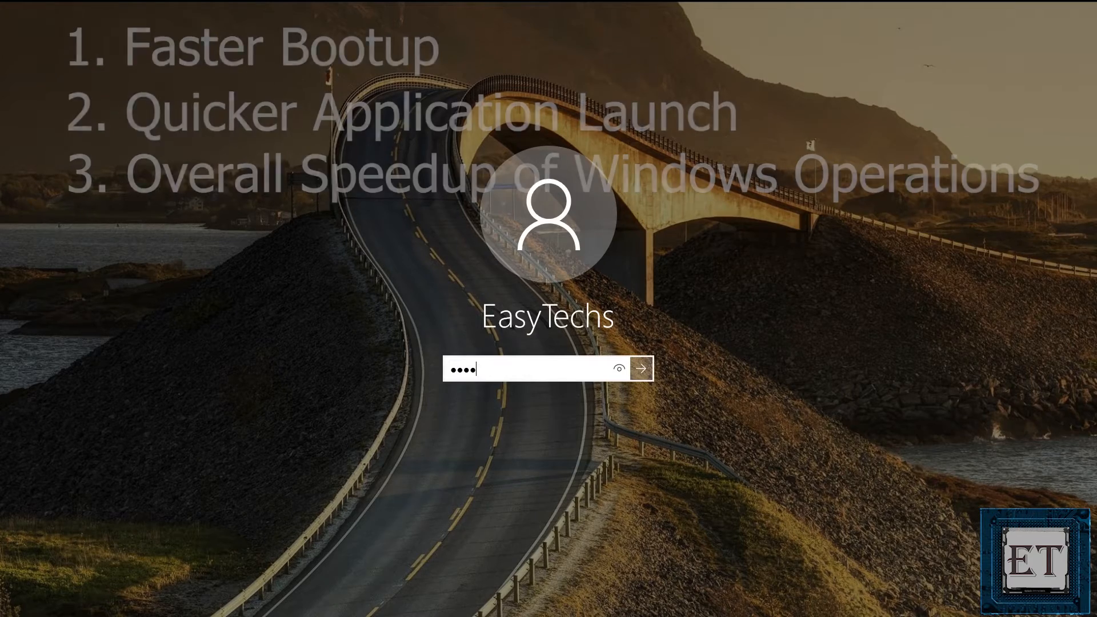
Submit the account password on the lock screen to load the desktop.
click(641, 368)
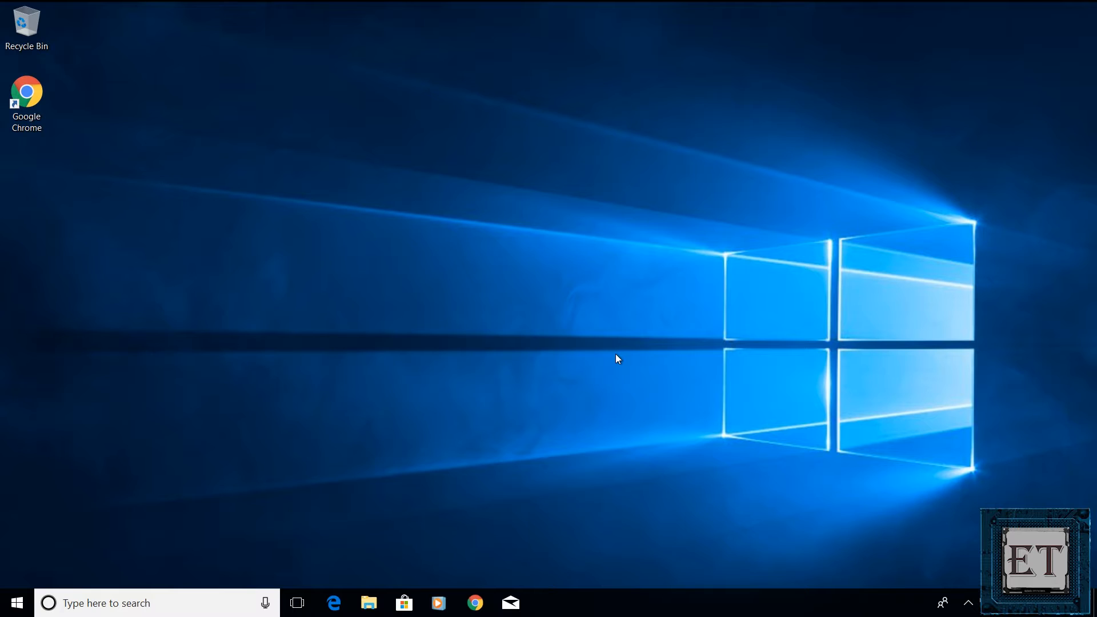
Launch Task Manager from the taskbar context menu in its detailed view.
key(Ctrl+Shift+Esc)
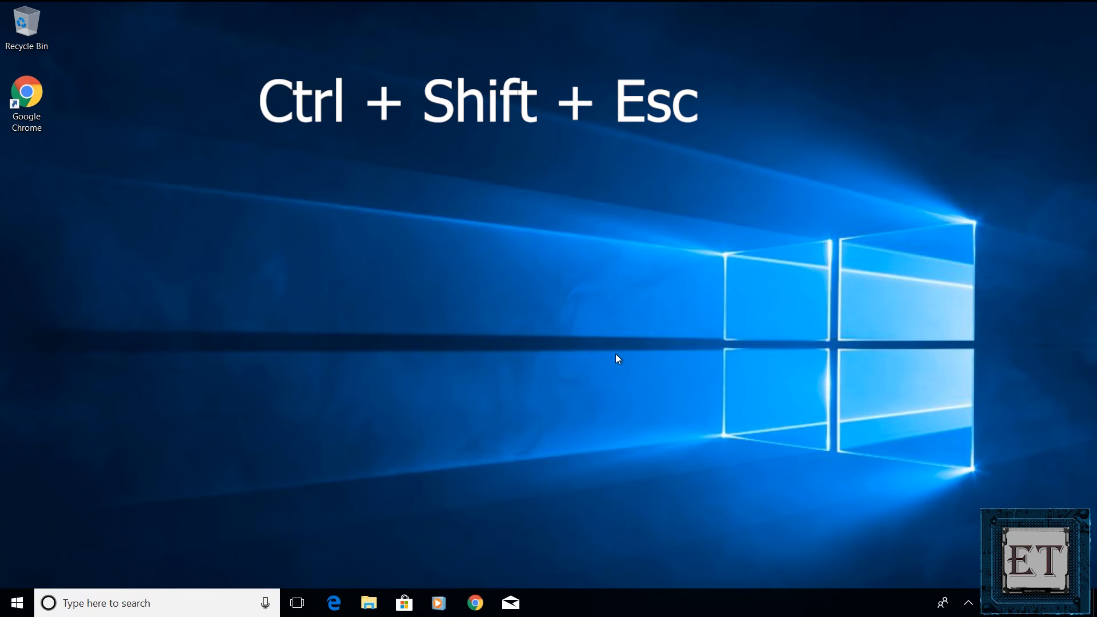
key(Ctrl+Shift+Esc)
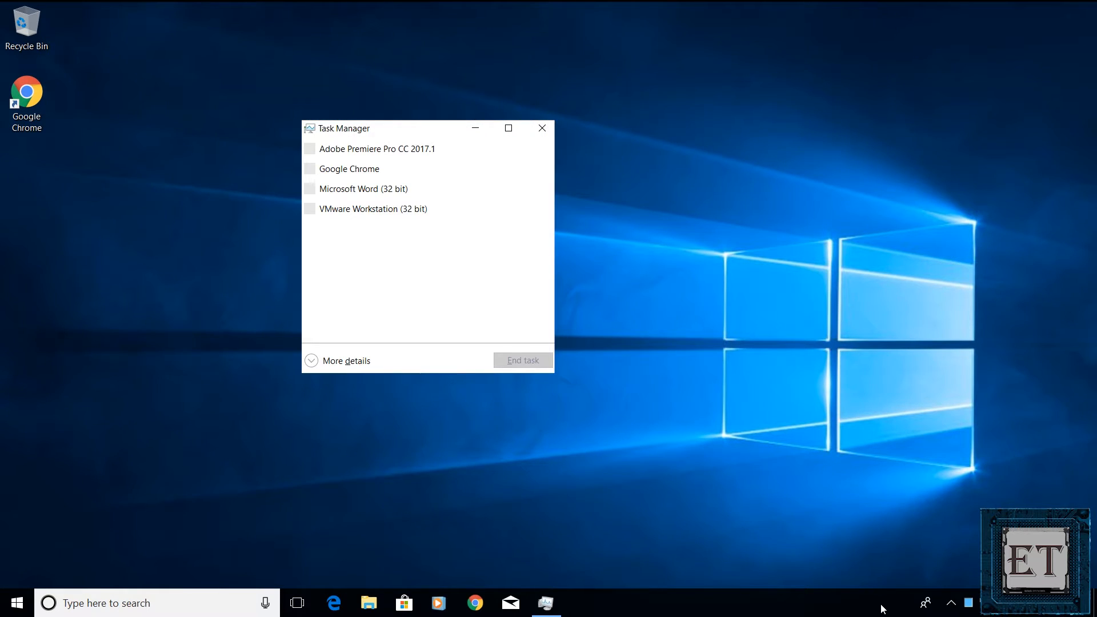
right_click(884, 609)
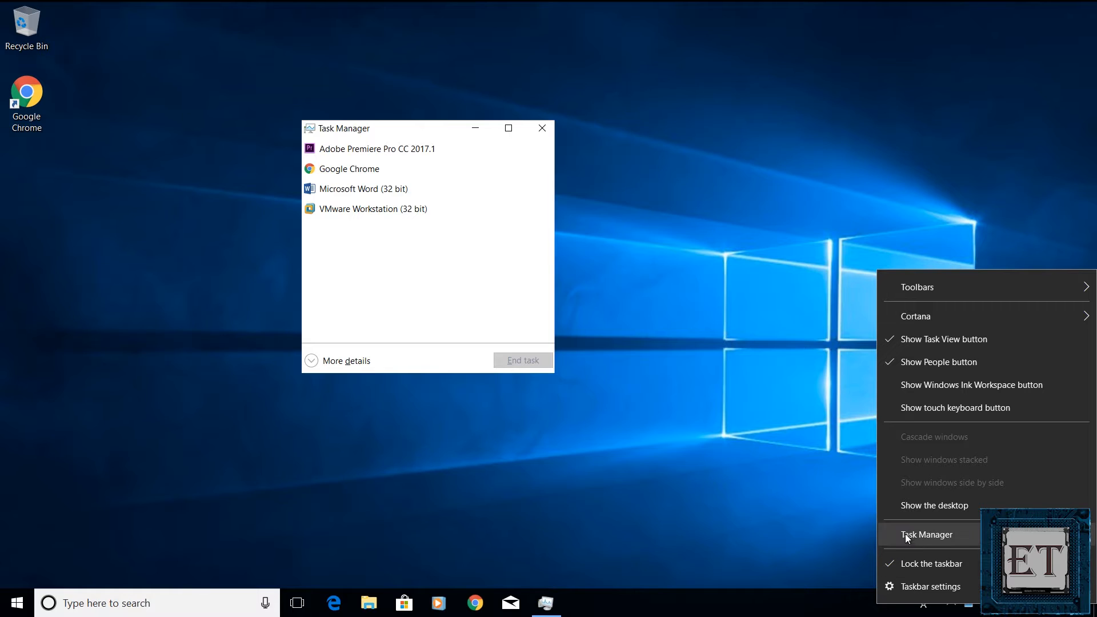
mouse_move(915, 537)
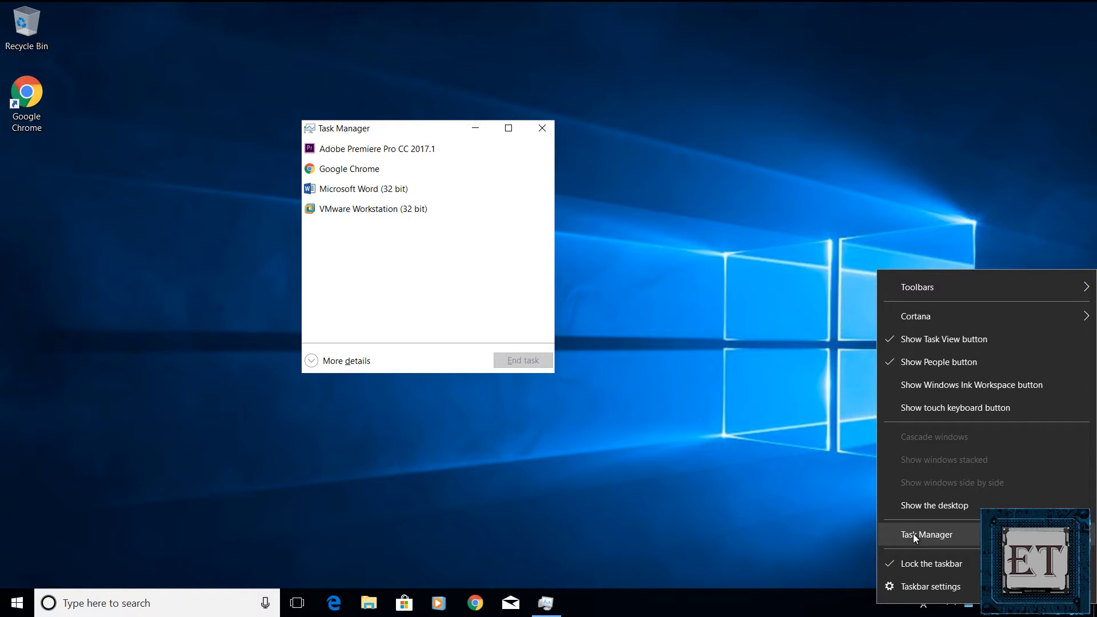
click(336, 361)
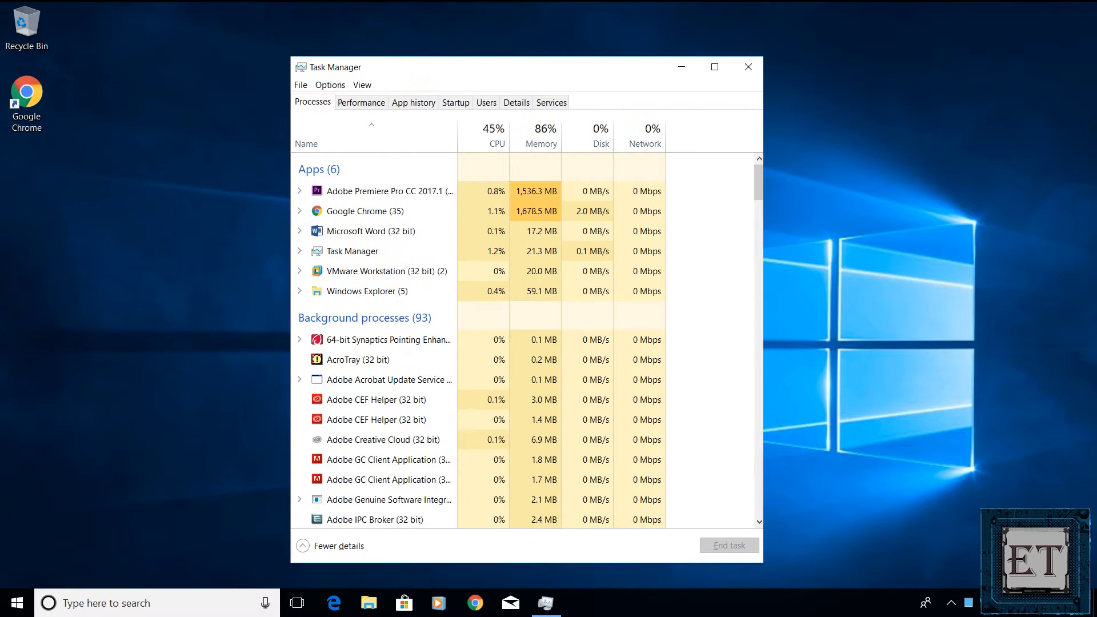
Show the Startup list and select the Windows Defender notification entry.
click(455, 102)
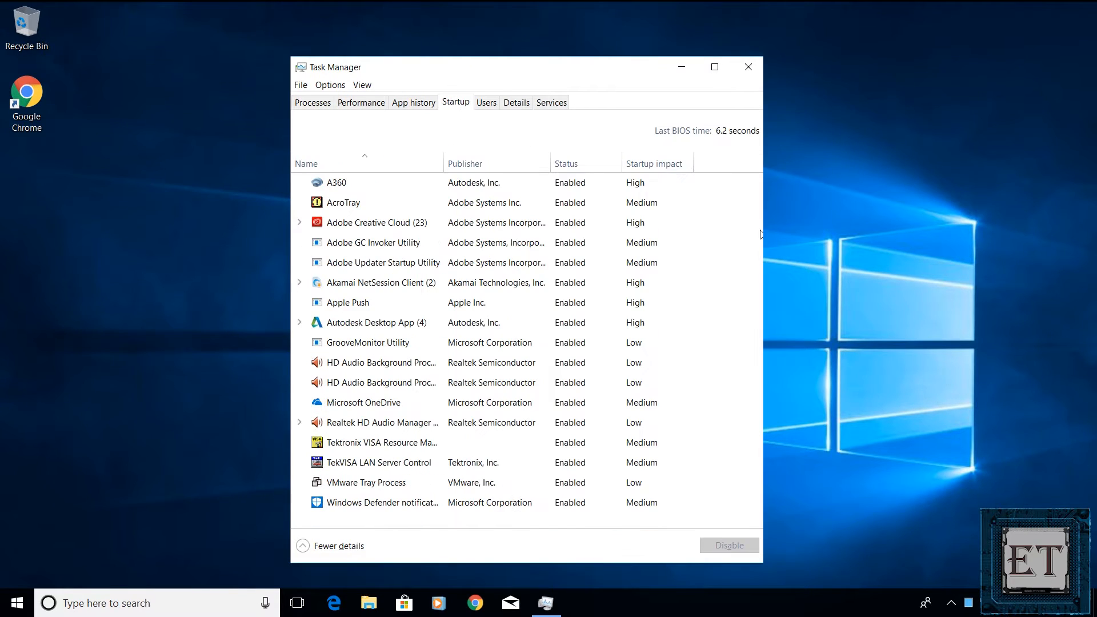
click(337, 182)
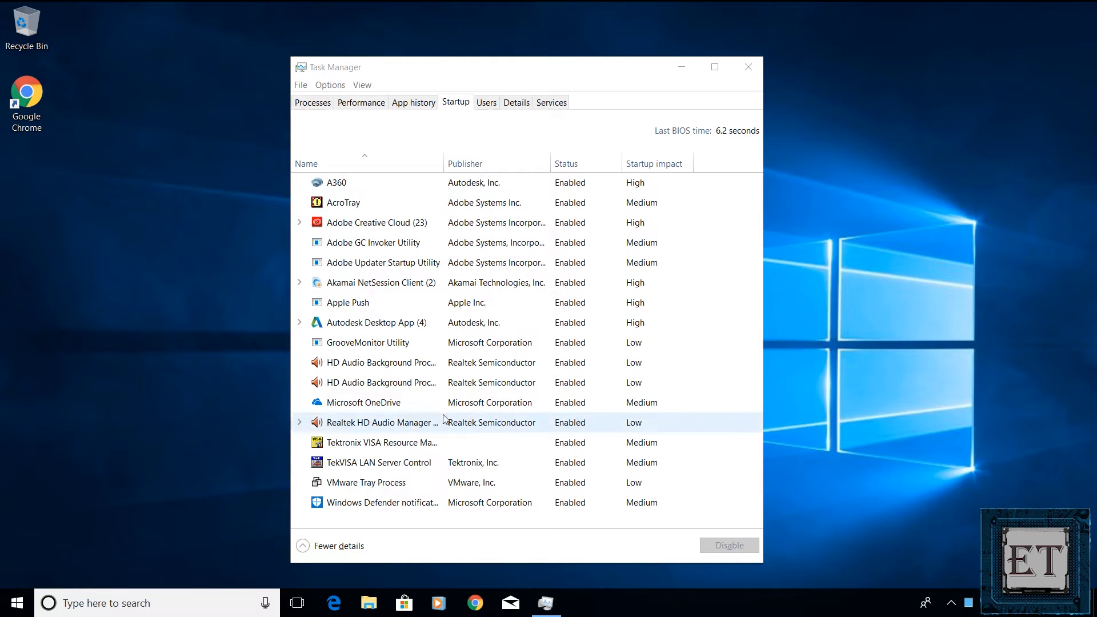
mouse_move(322, 170)
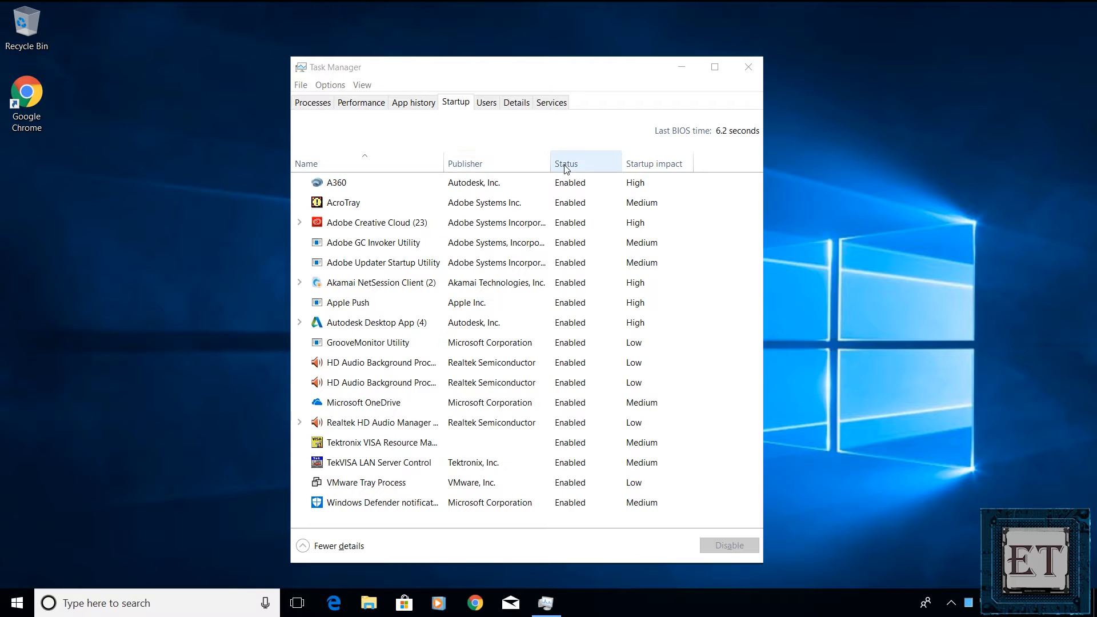
mouse_move(654, 166)
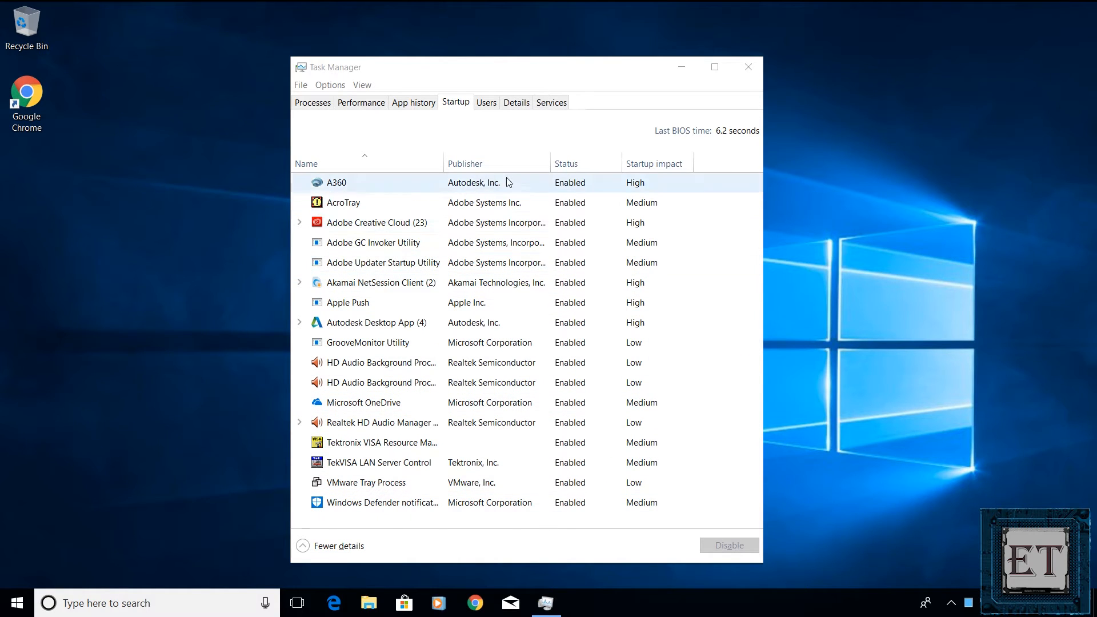
mouse_move(648, 166)
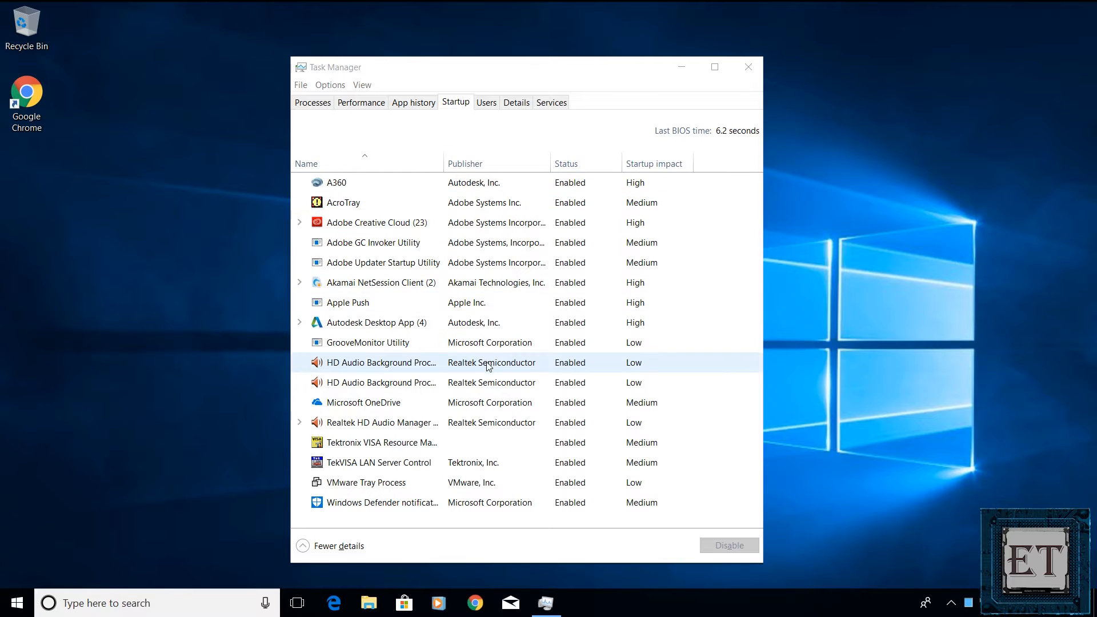
click(364, 403)
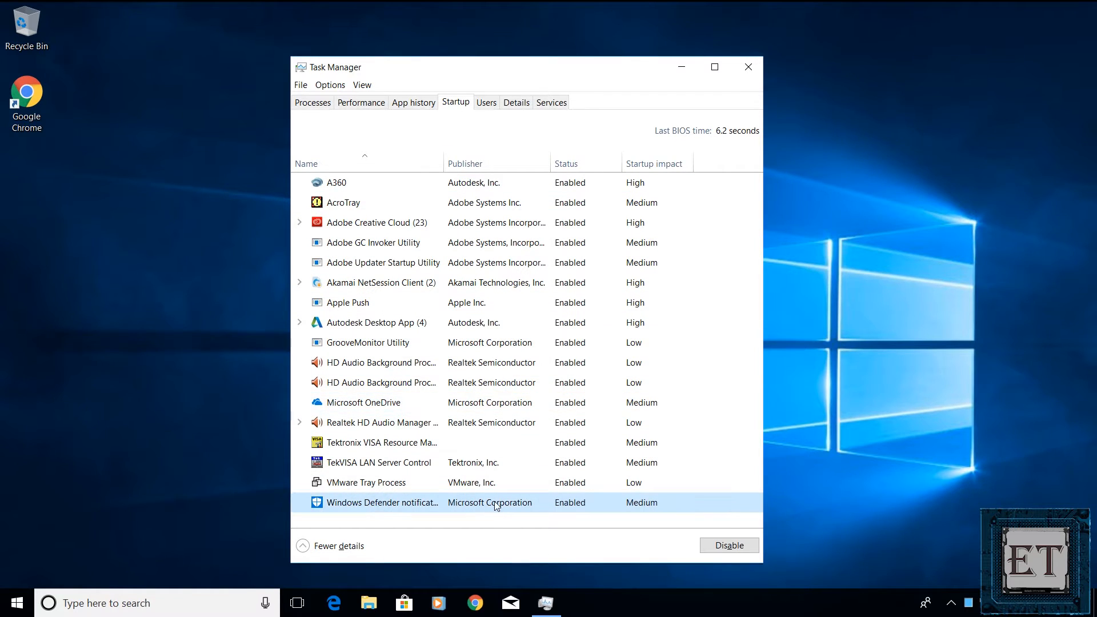
mouse_move(477, 501)
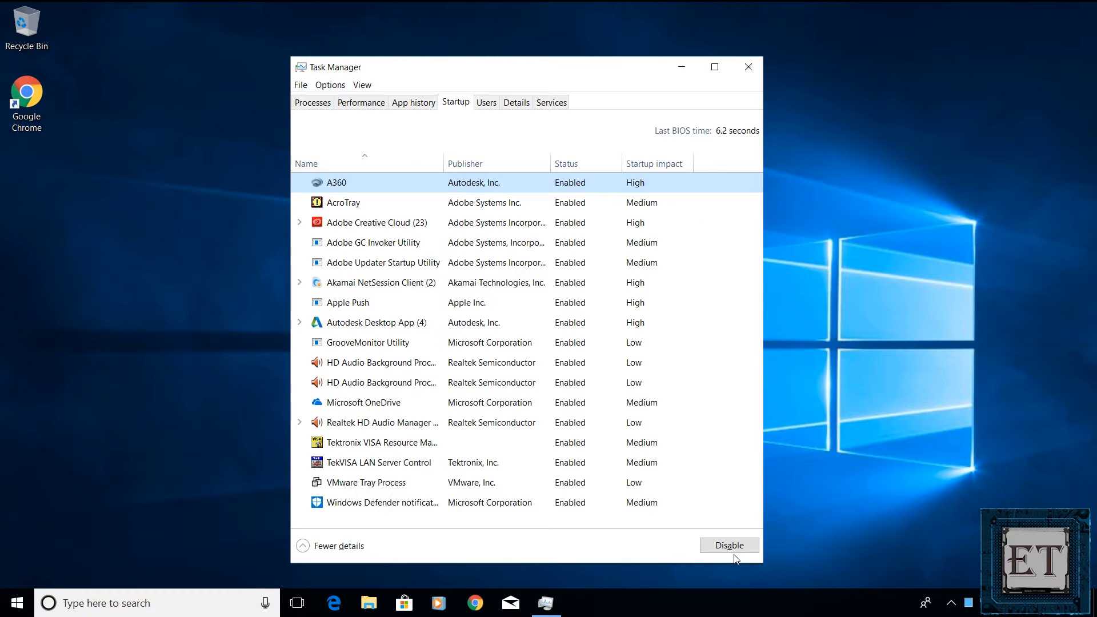
Disable A360, Adobe Creative Cloud, Akamai, Apple Push and Autodesk Desktop App at startup, then close Task Manager.
click(730, 545)
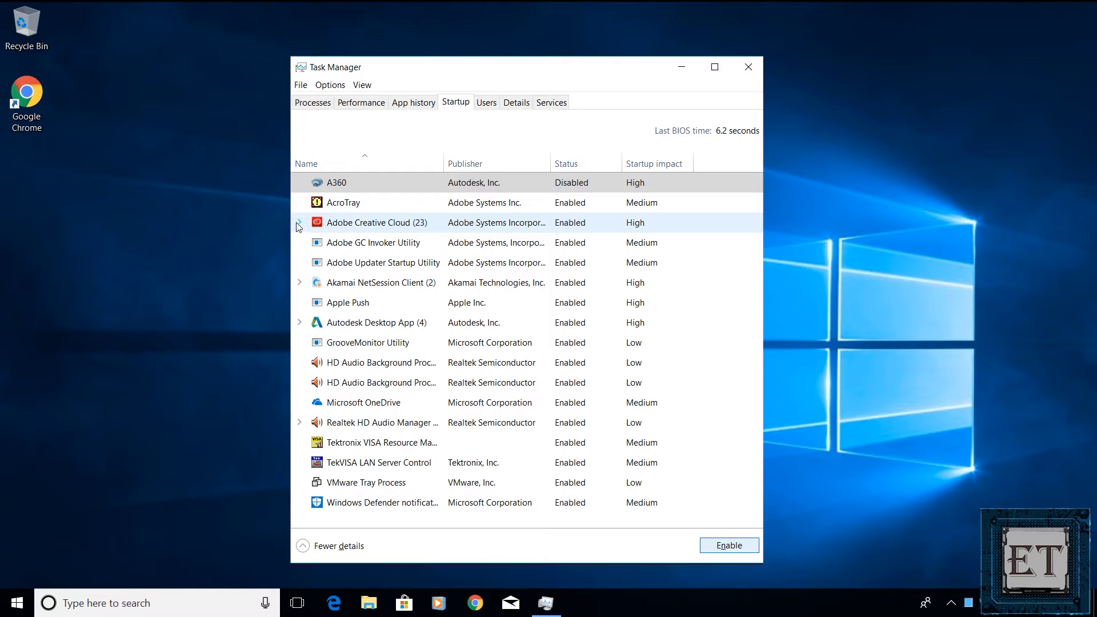
click(299, 222)
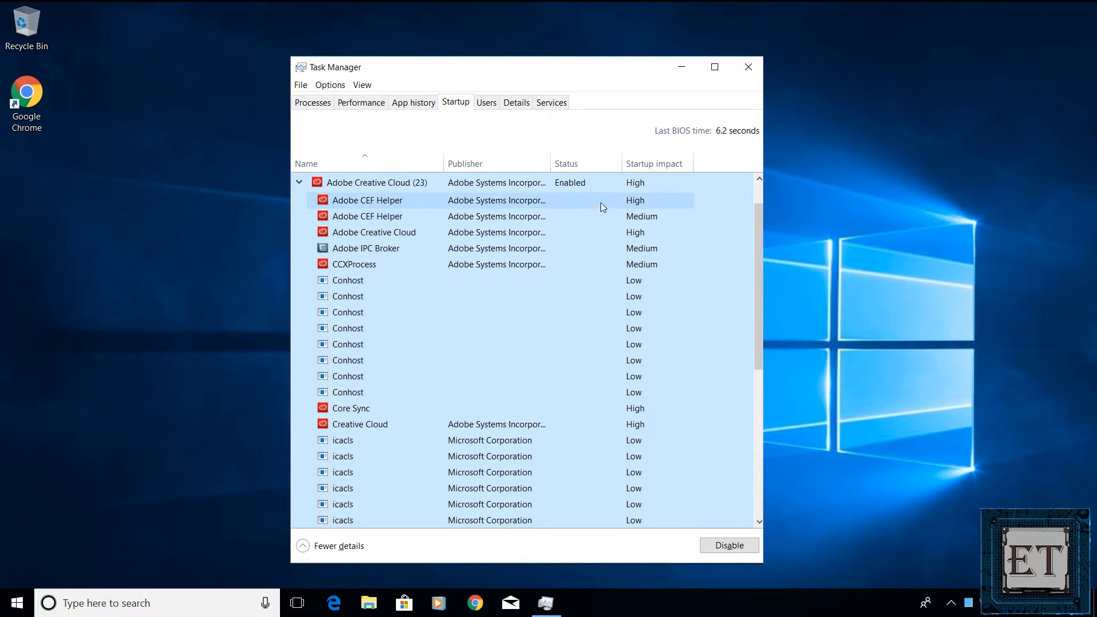
scroll(down, 3)
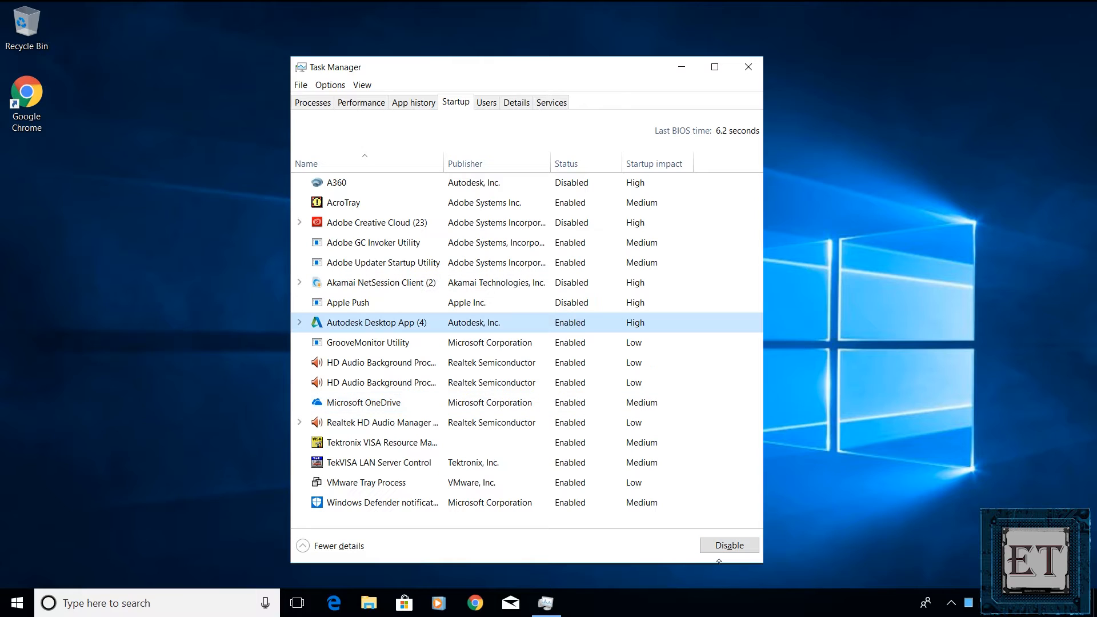
click(730, 545)
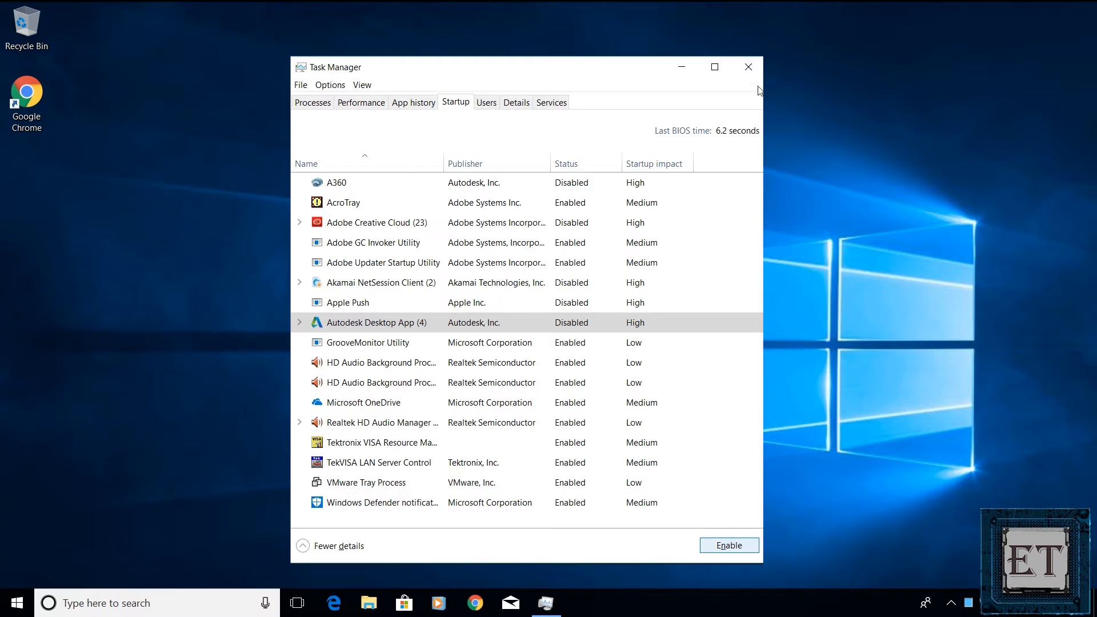
click(749, 66)
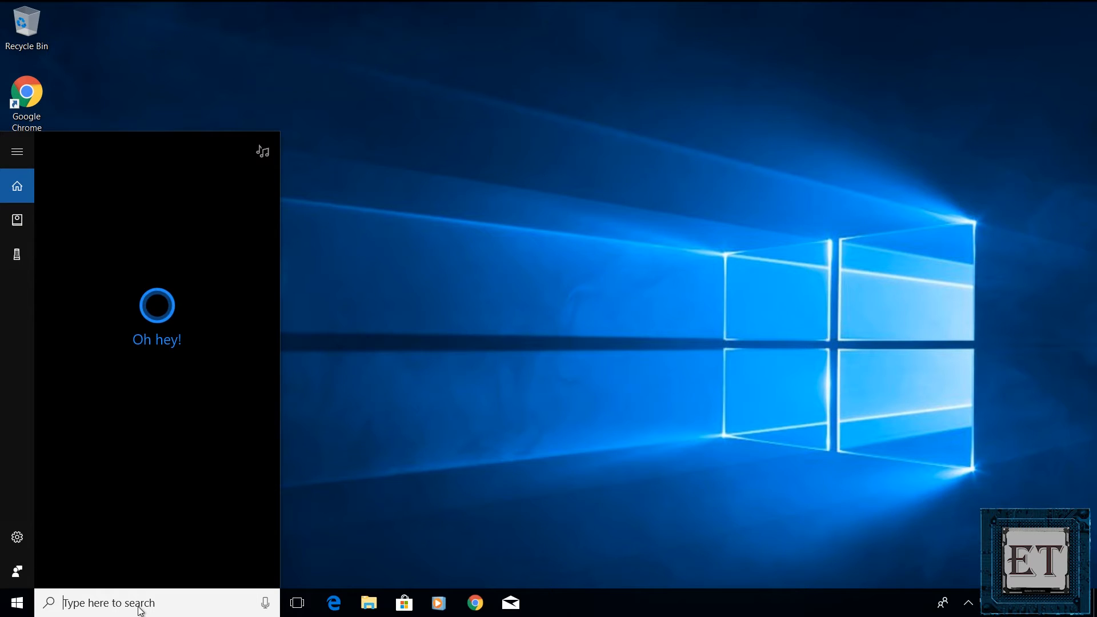
Search 'system configuration' in the taskbar to launch the utility.
text(system configuration)
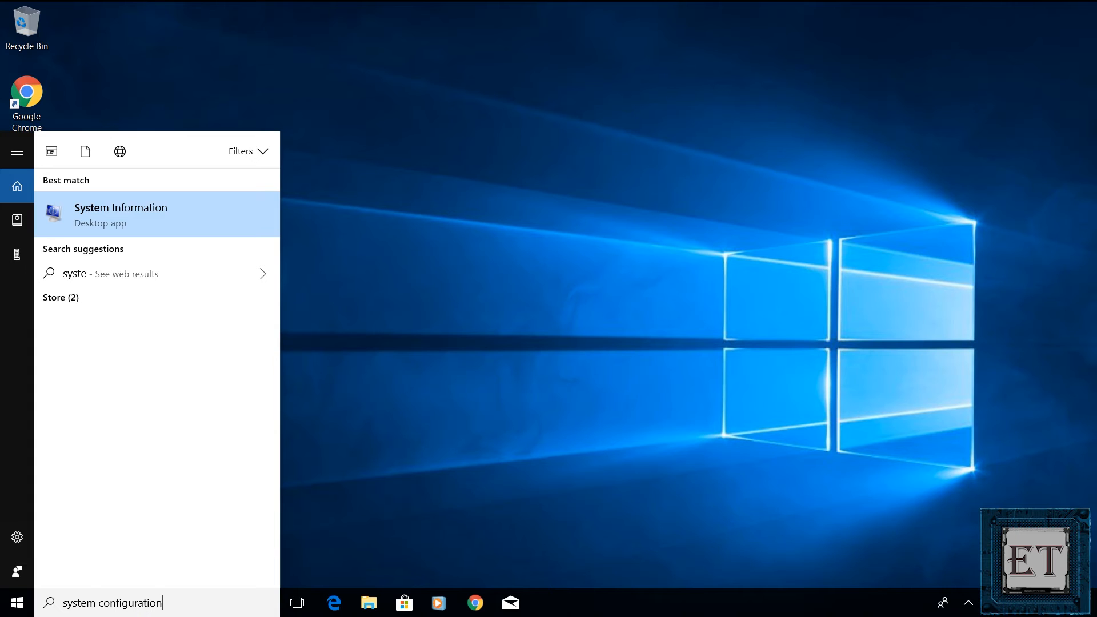
text(system configuration)
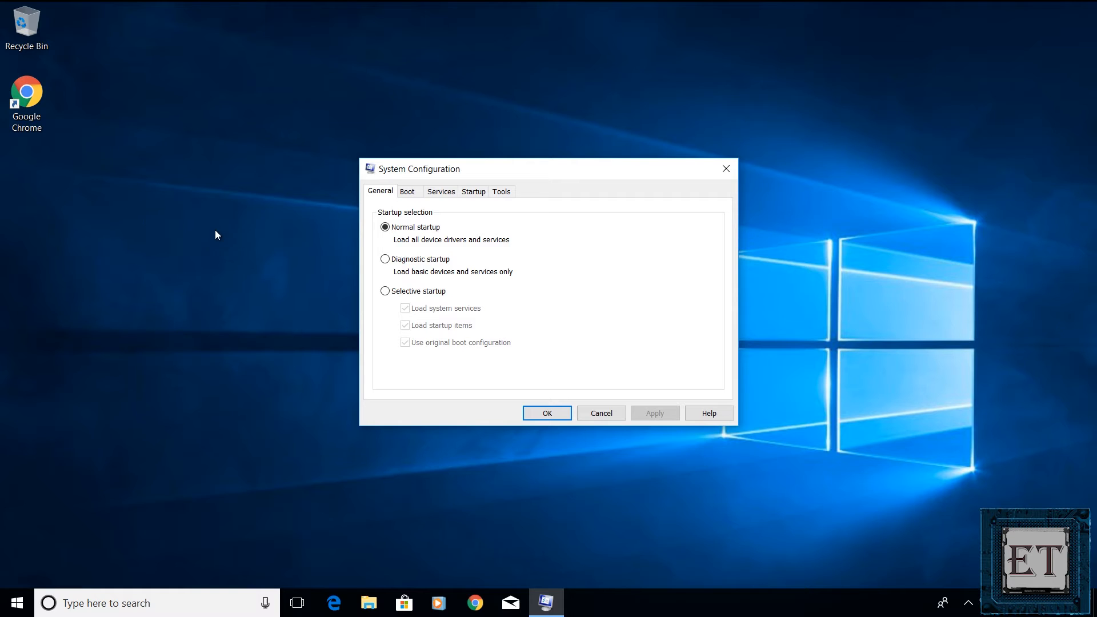
mouse_move(440, 198)
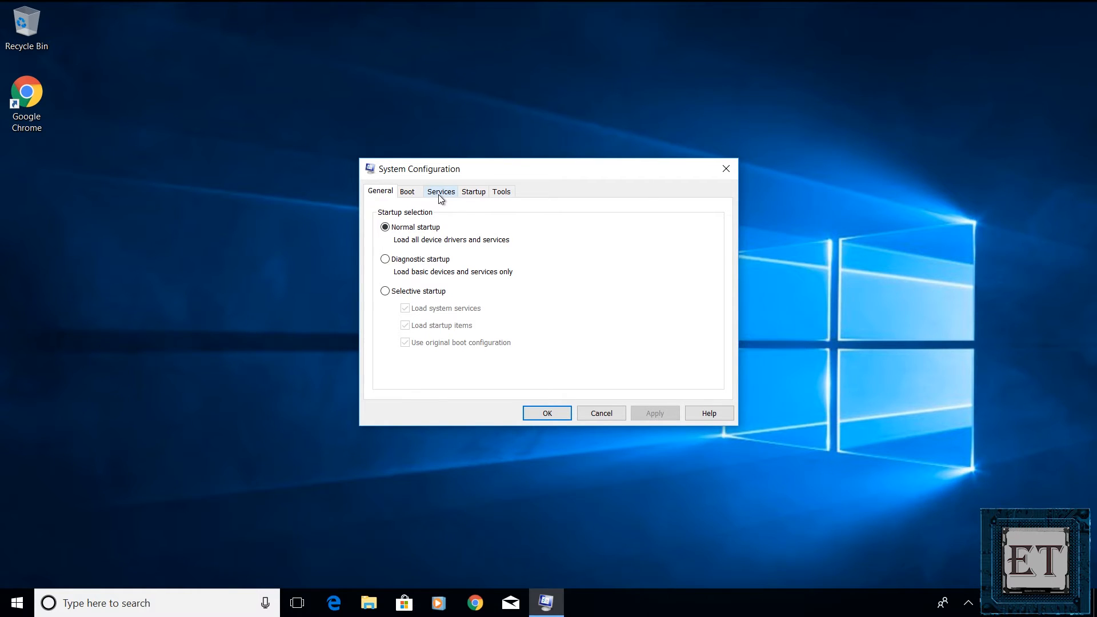
Switch to the Services tab and tick Hide all Microsoft services.
click(441, 191)
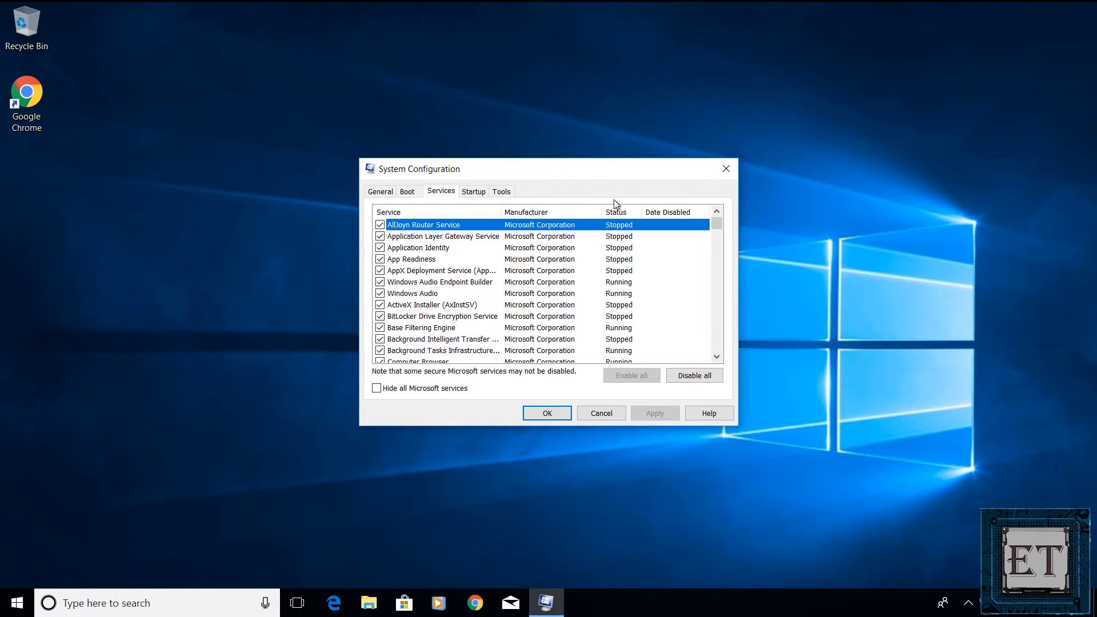
mouse_move(627, 276)
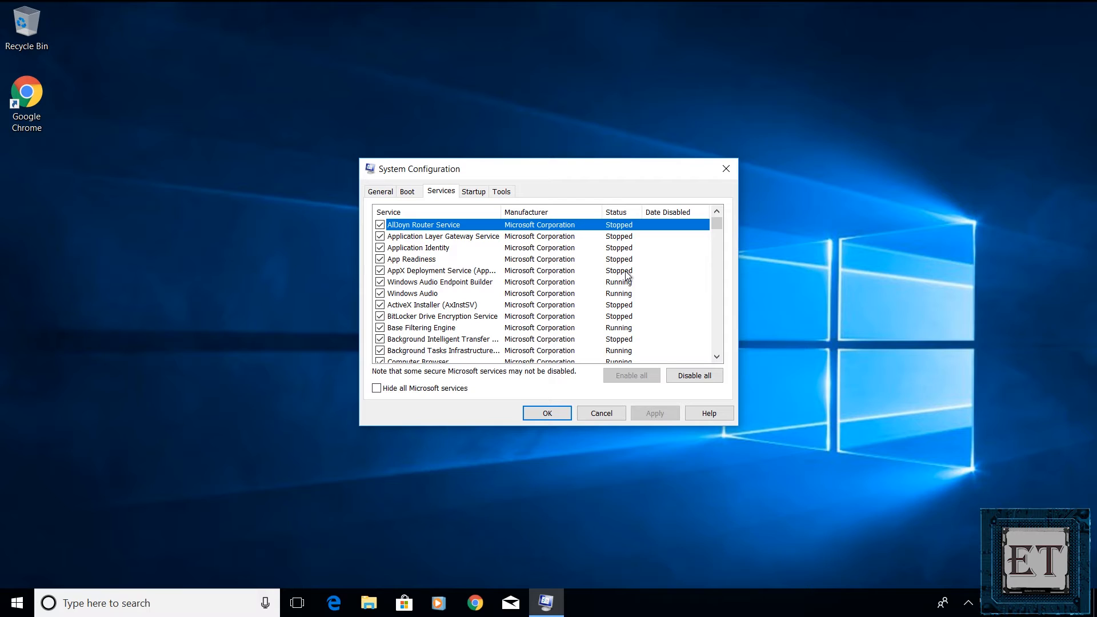
click(376, 388)
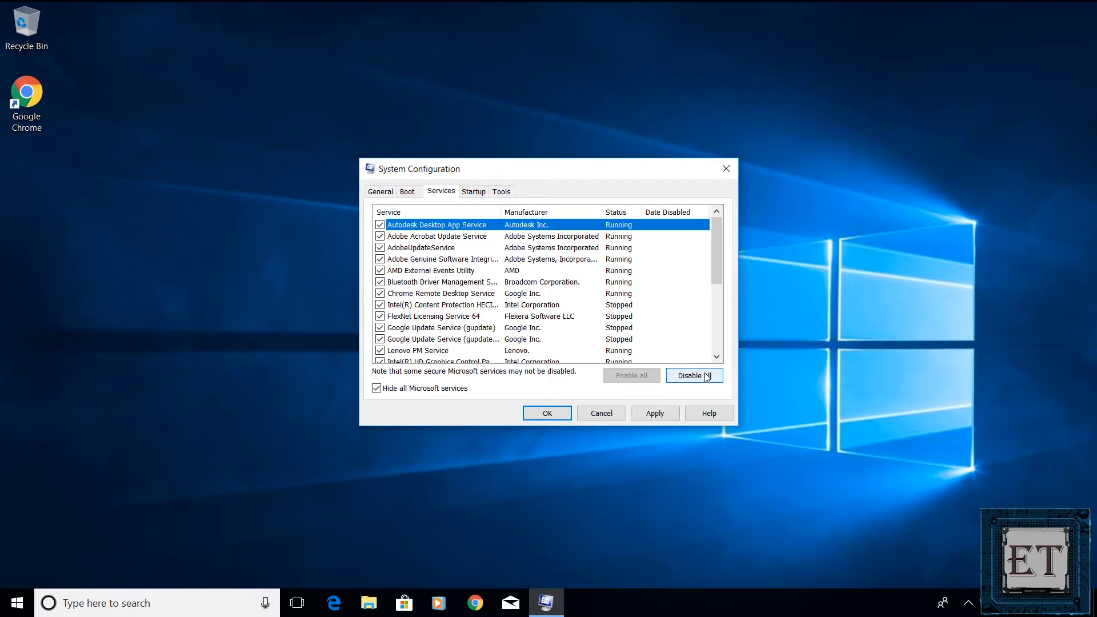
Disable third-party services except Autodesk, Adobe updaters and both Google Update services, then apply and OK.
click(693, 376)
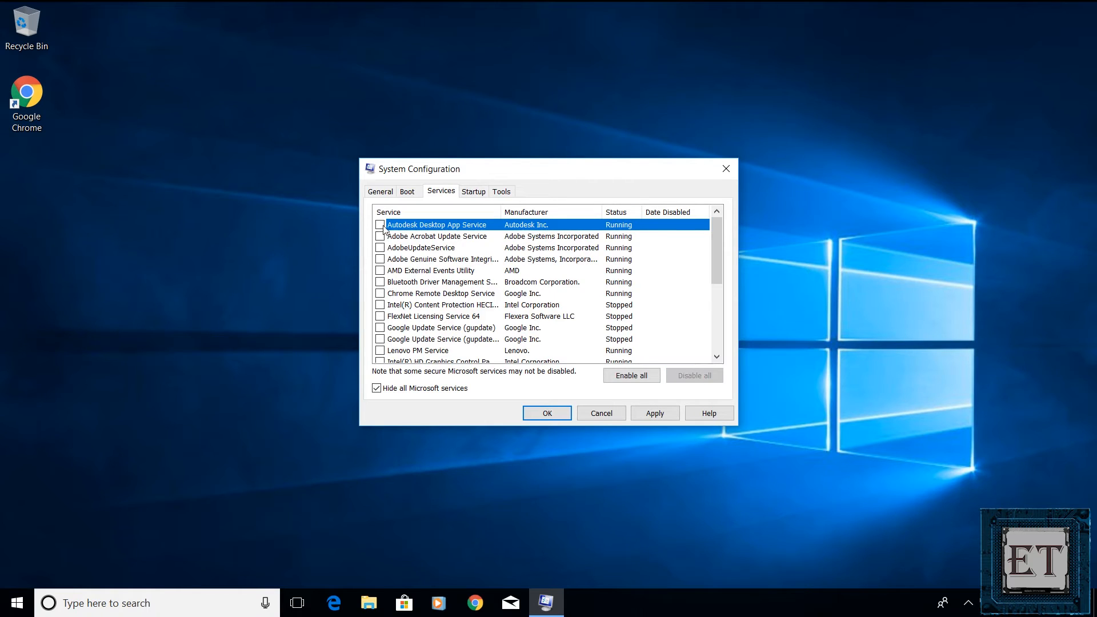
click(379, 225)
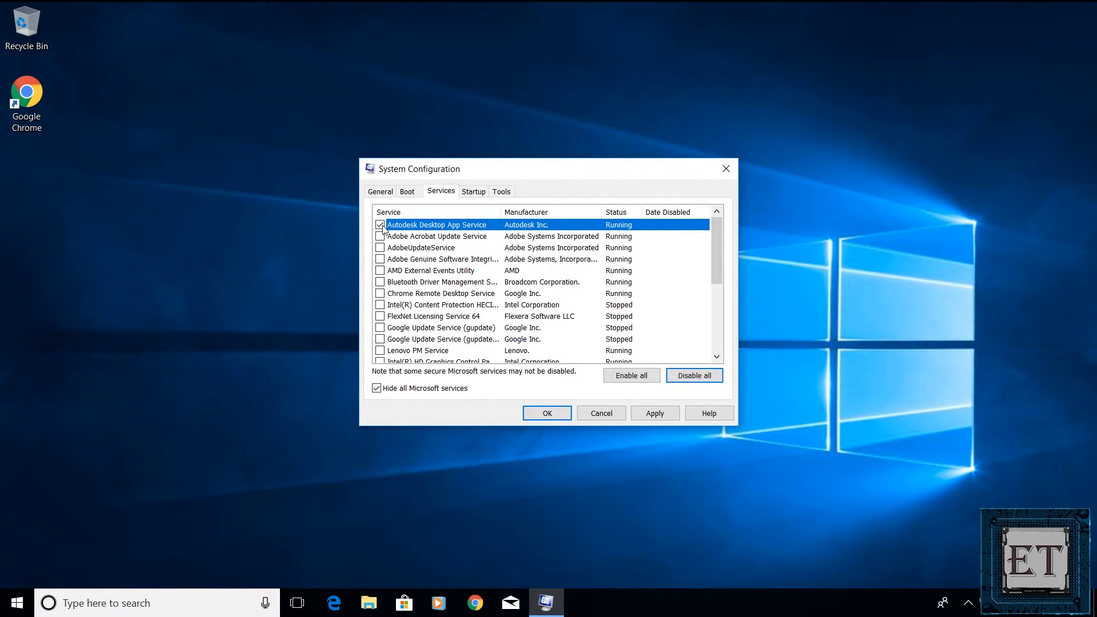
click(380, 236)
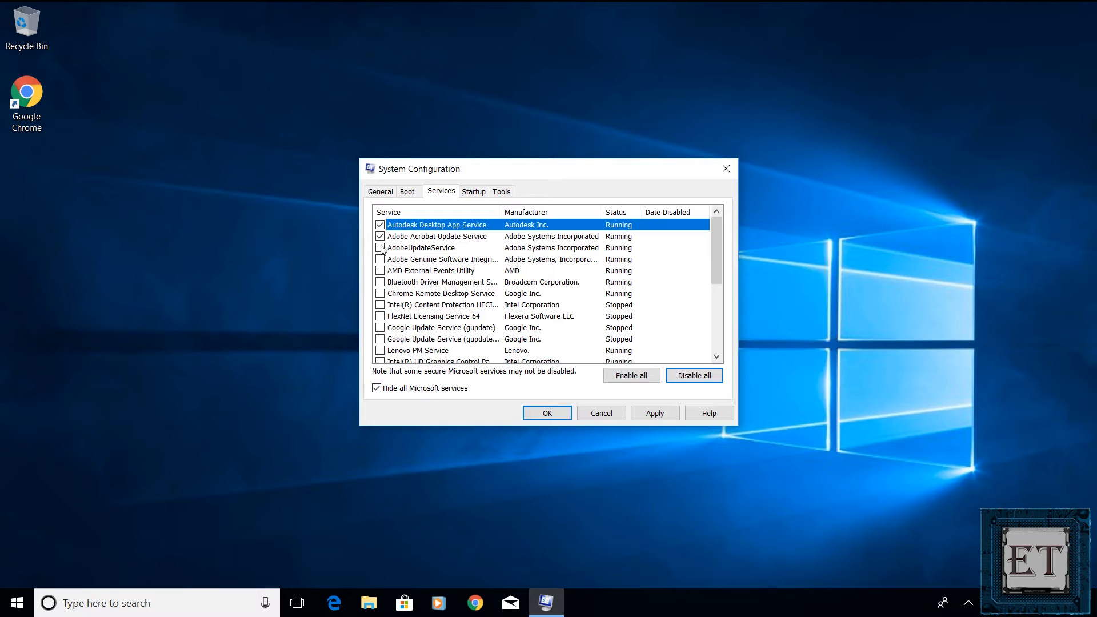
click(380, 247)
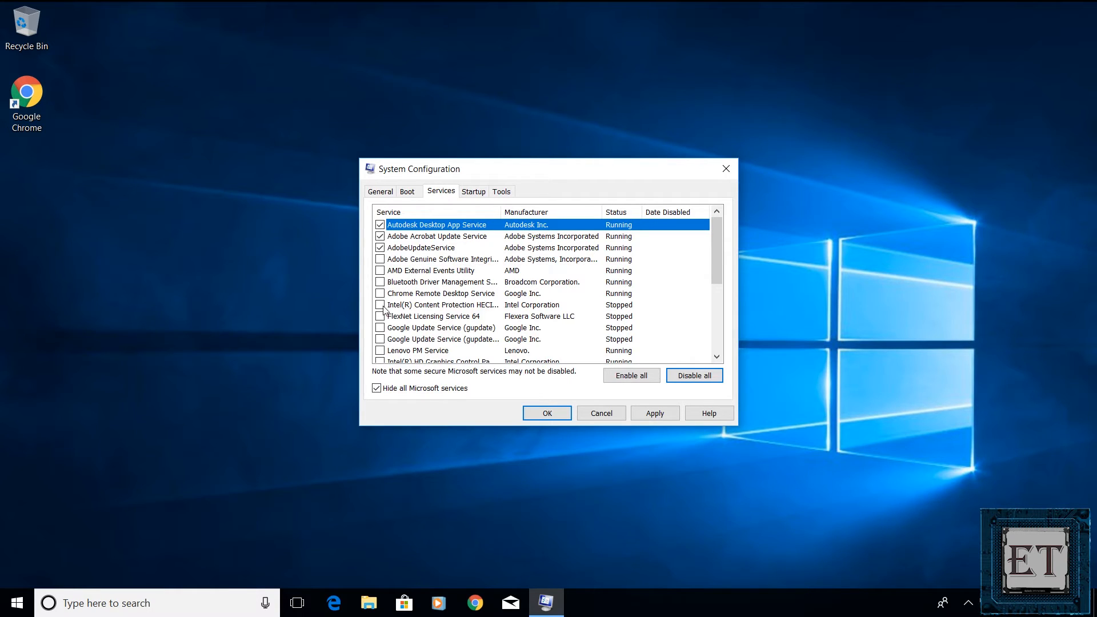
click(379, 294)
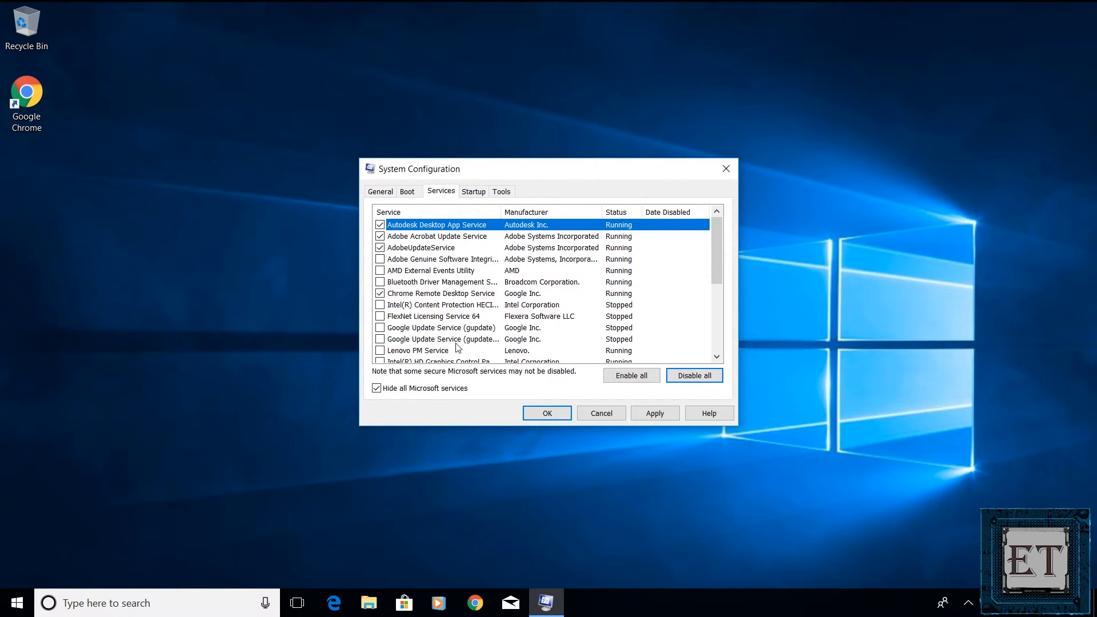
click(379, 339)
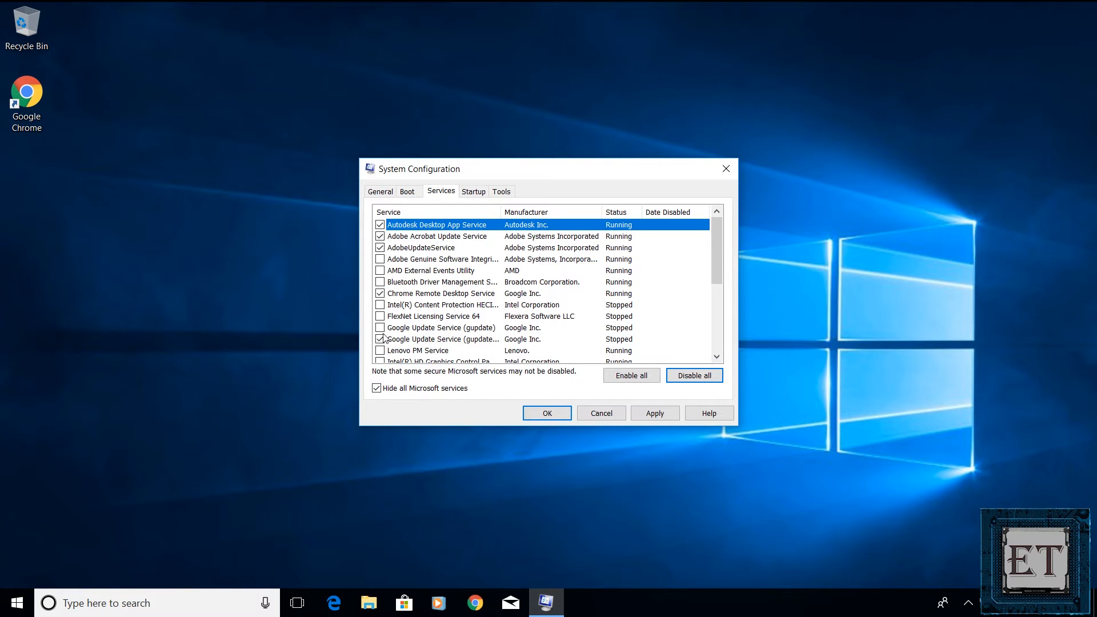
click(655, 413)
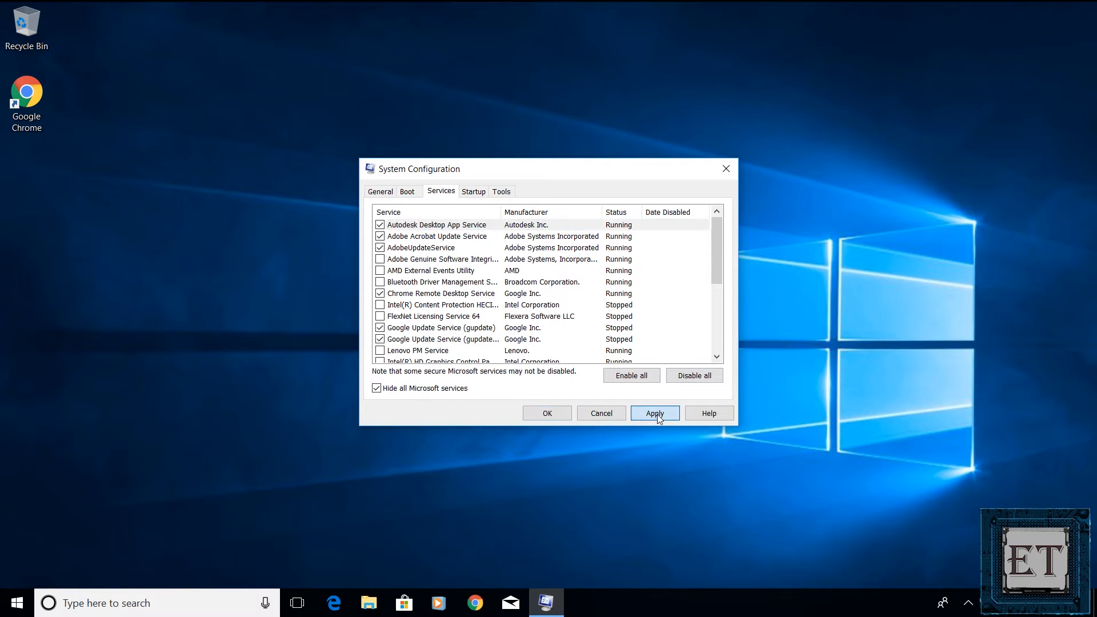
click(655, 413)
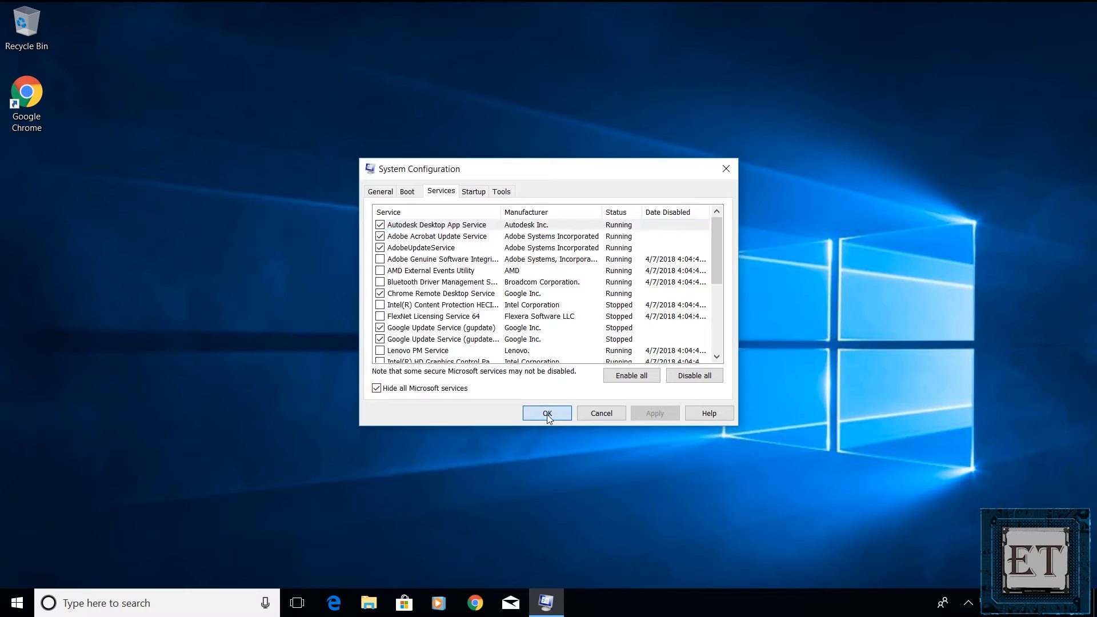
click(547, 413)
text(power and sleep settings)
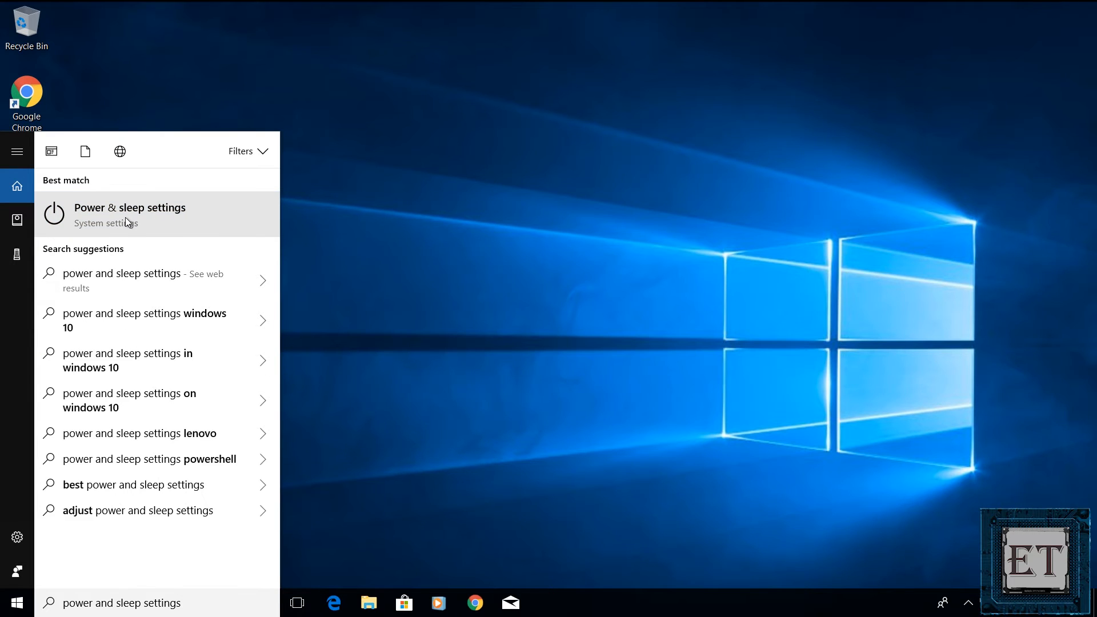
Choose the Power & sleep settings result from the search panel.
click(130, 214)
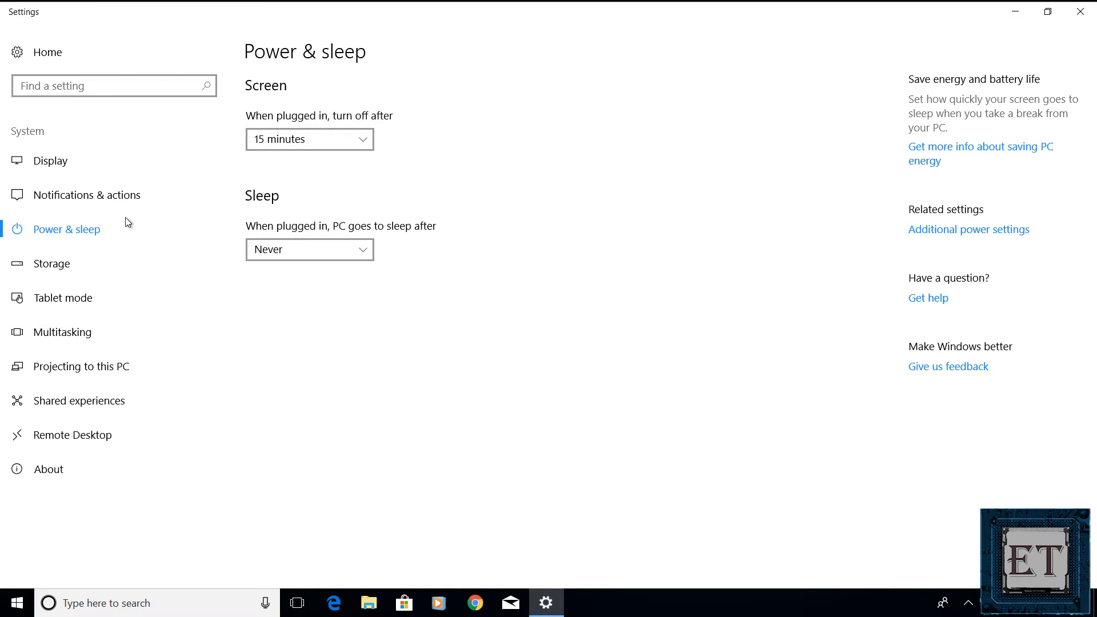
mouse_move(750, 286)
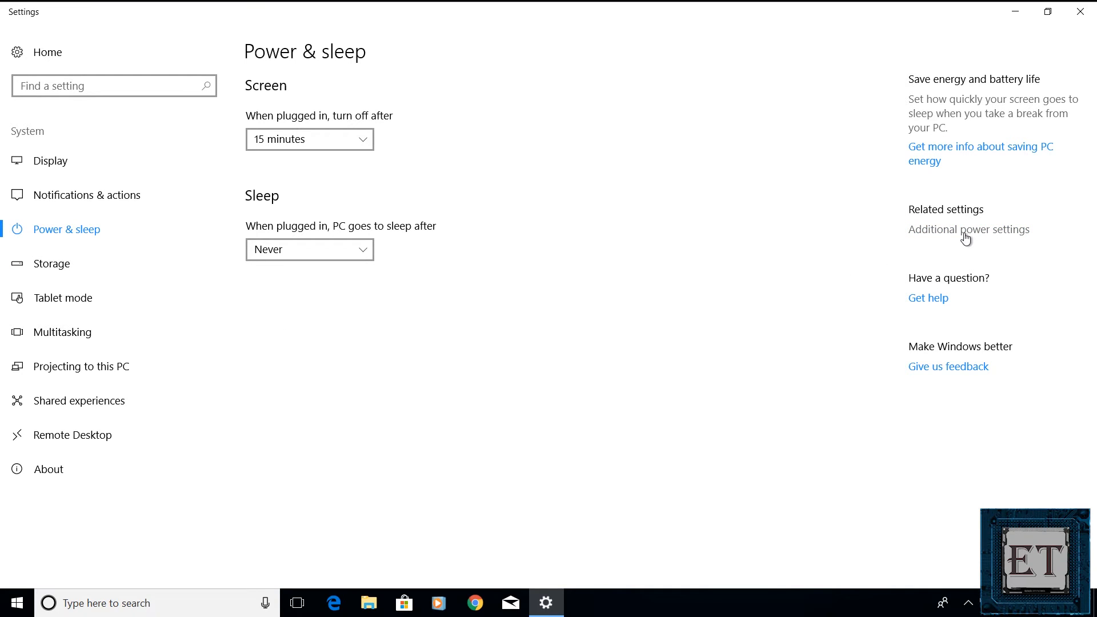
Select the High performance plan in Power Options, then close Power Options and Settings.
click(968, 229)
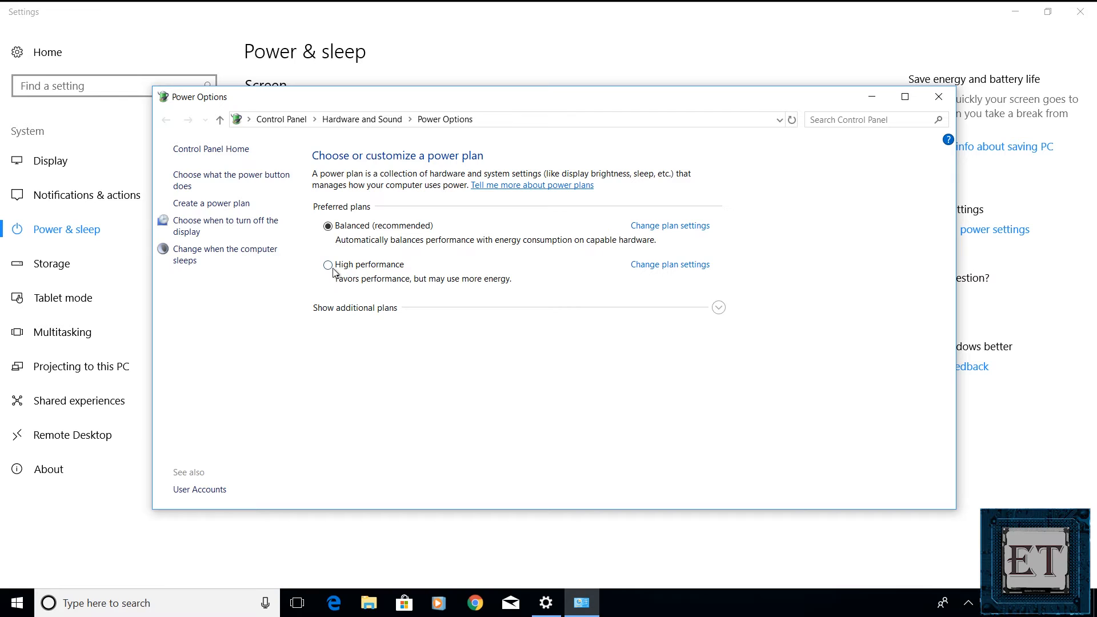
click(327, 265)
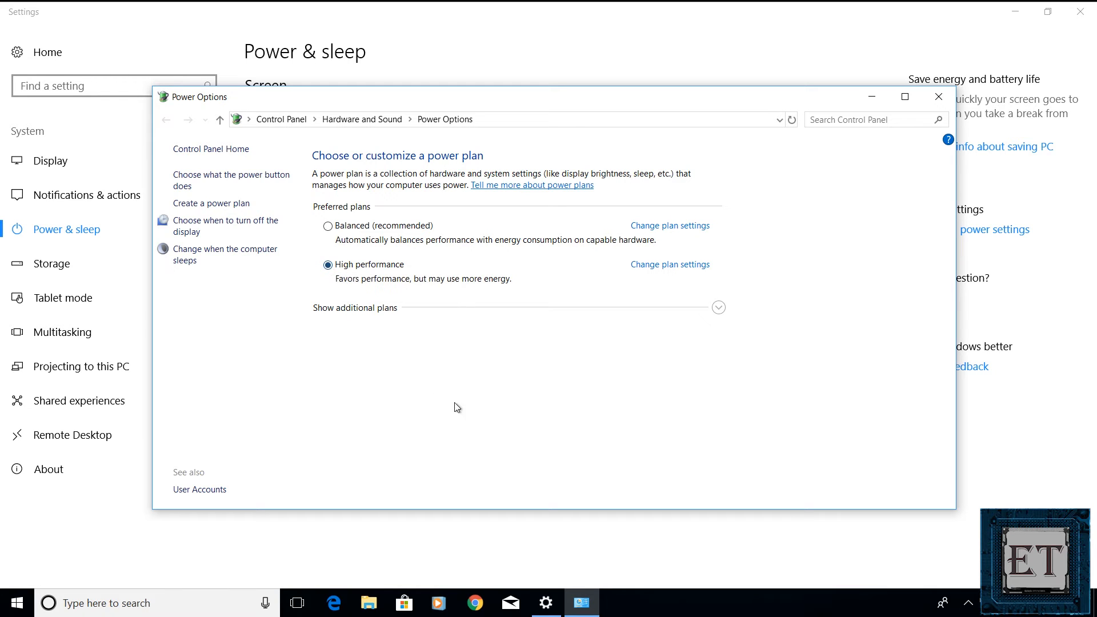
mouse_move(643, 438)
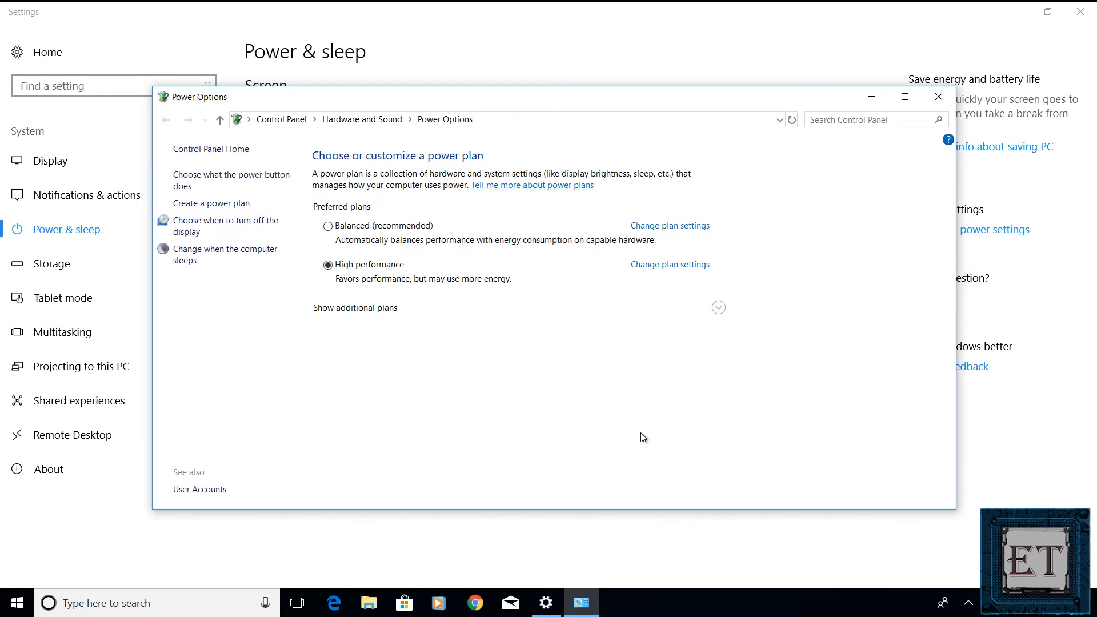
mouse_move(947, 102)
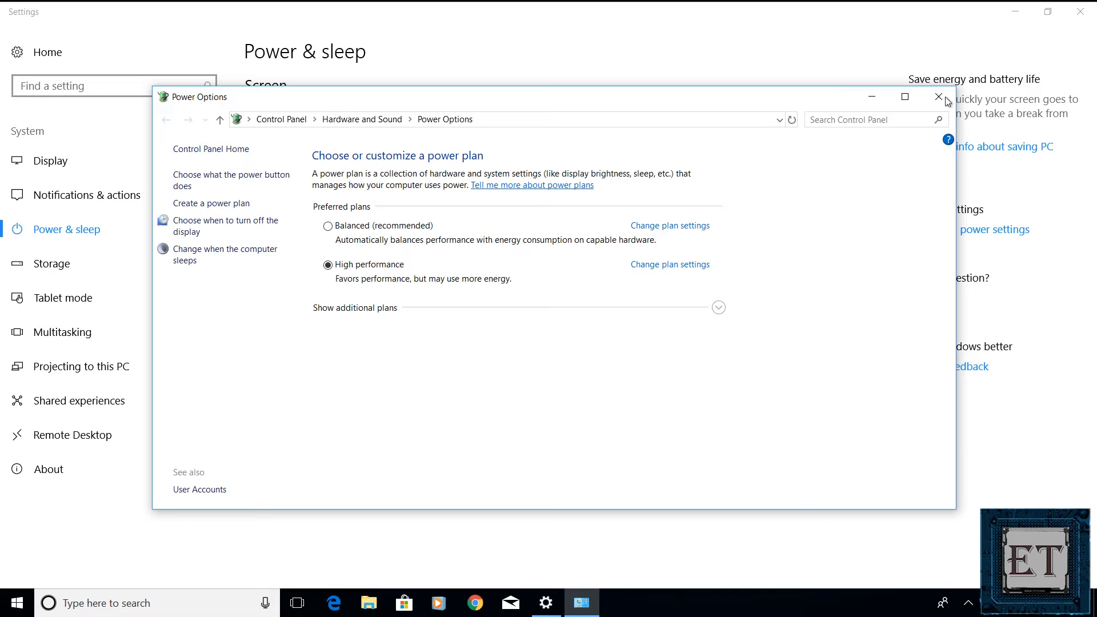
mouse_move(939, 97)
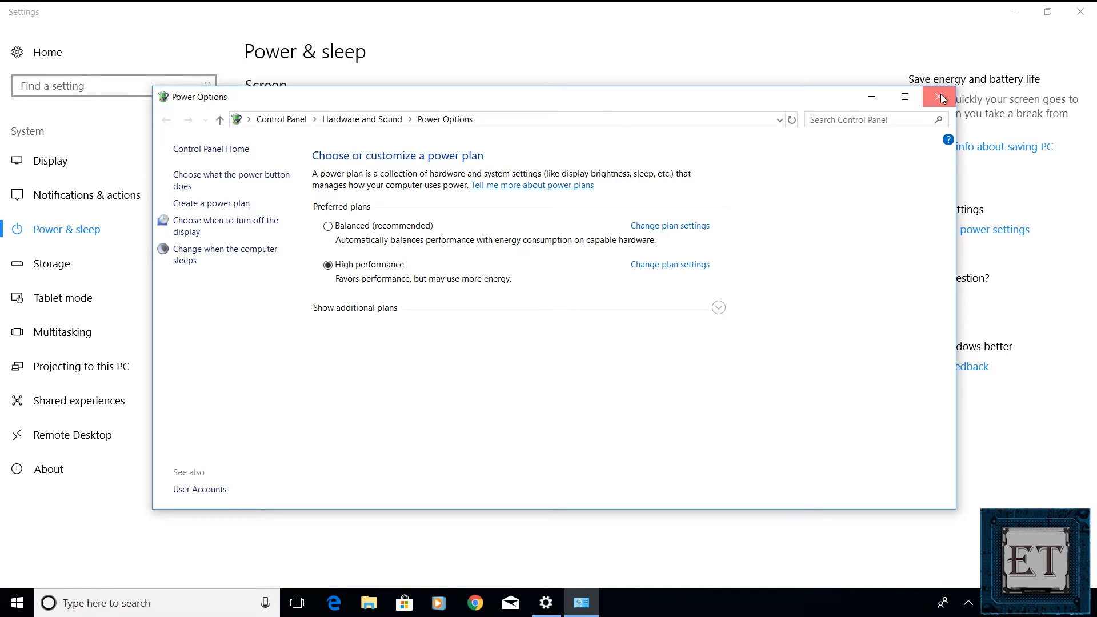
click(937, 96)
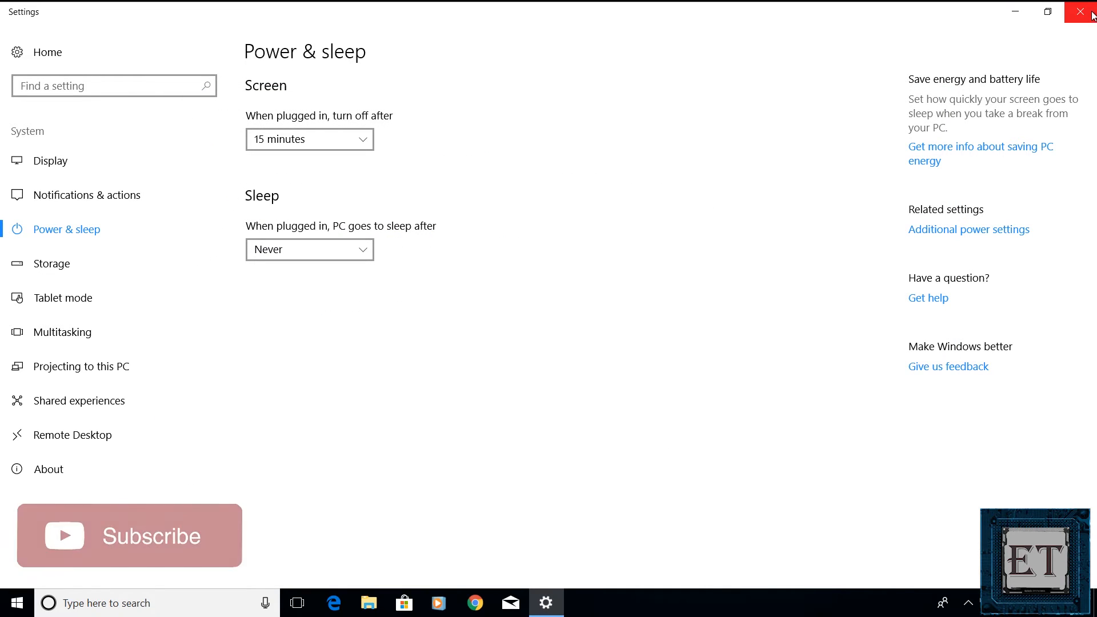
click(1068, 11)
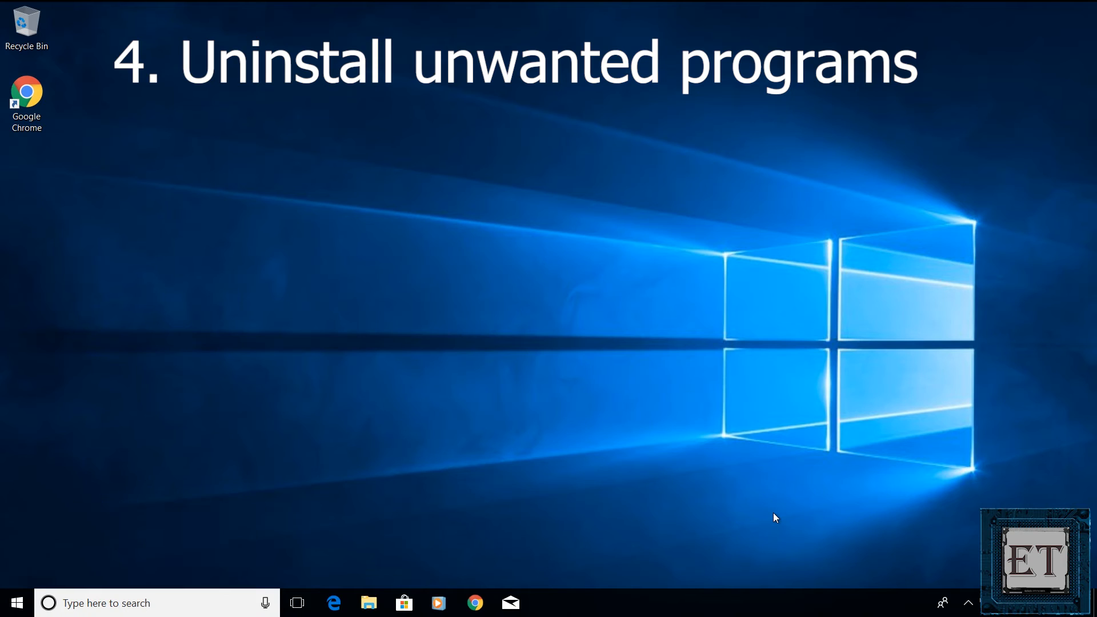
Open Windows Settings from Start and scroll down the installed apps list.
click(19, 603)
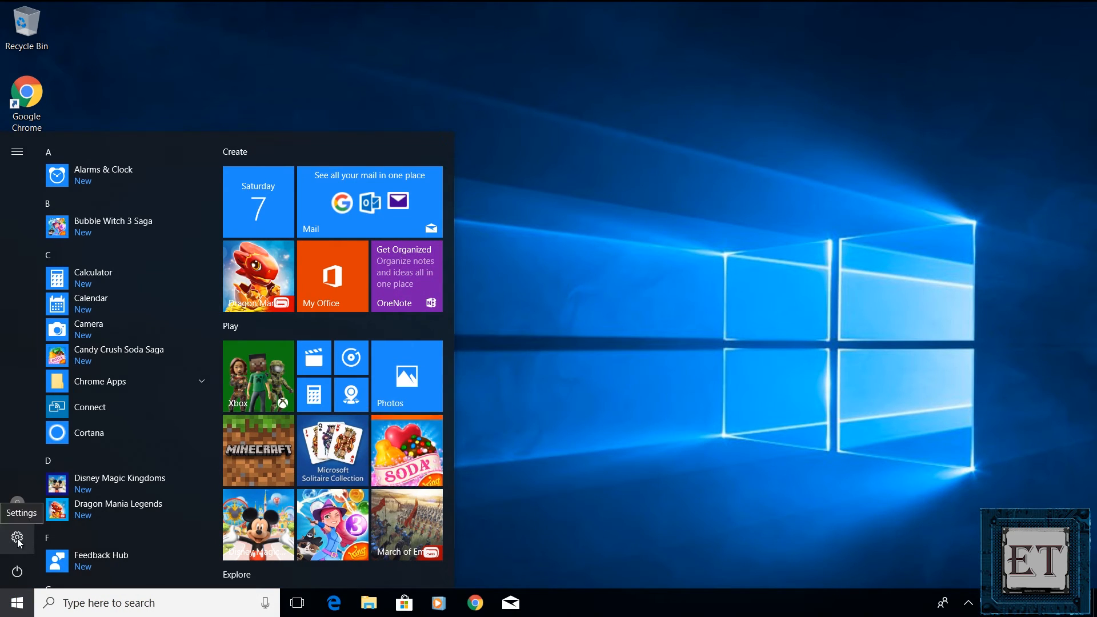
click(17, 540)
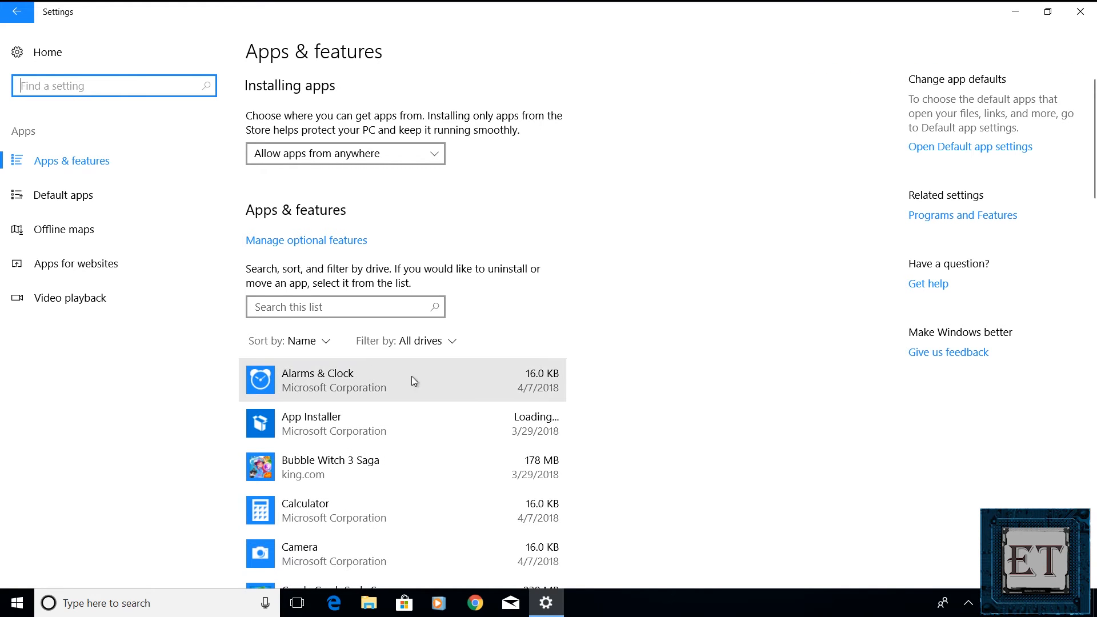
scroll(down, 3)
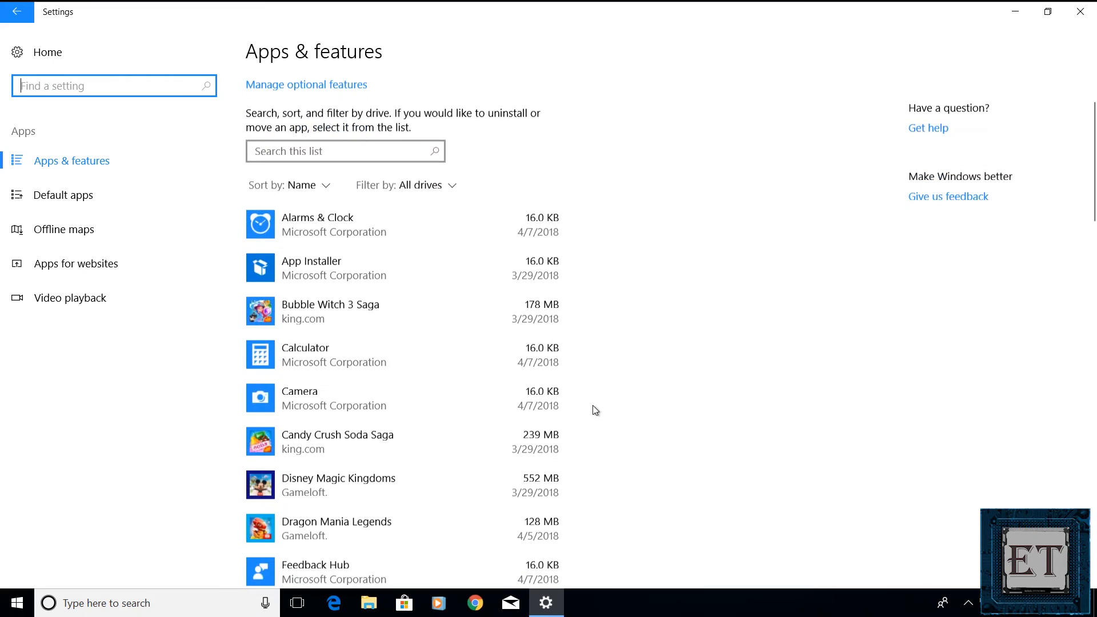
scroll(down, 3)
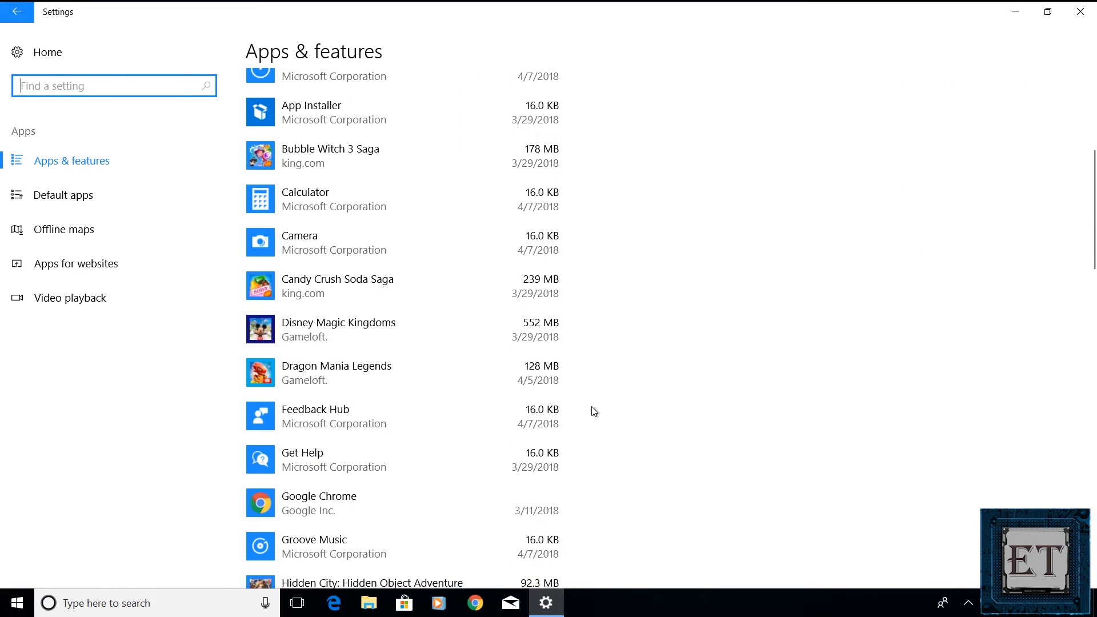
scroll(down, 3)
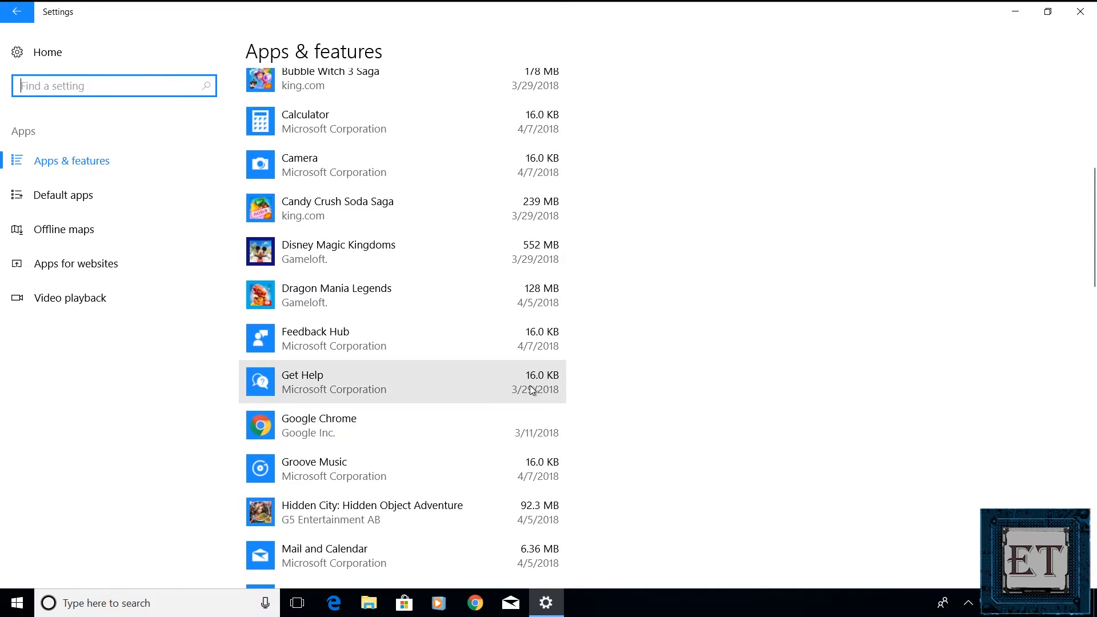
scroll(down, 3)
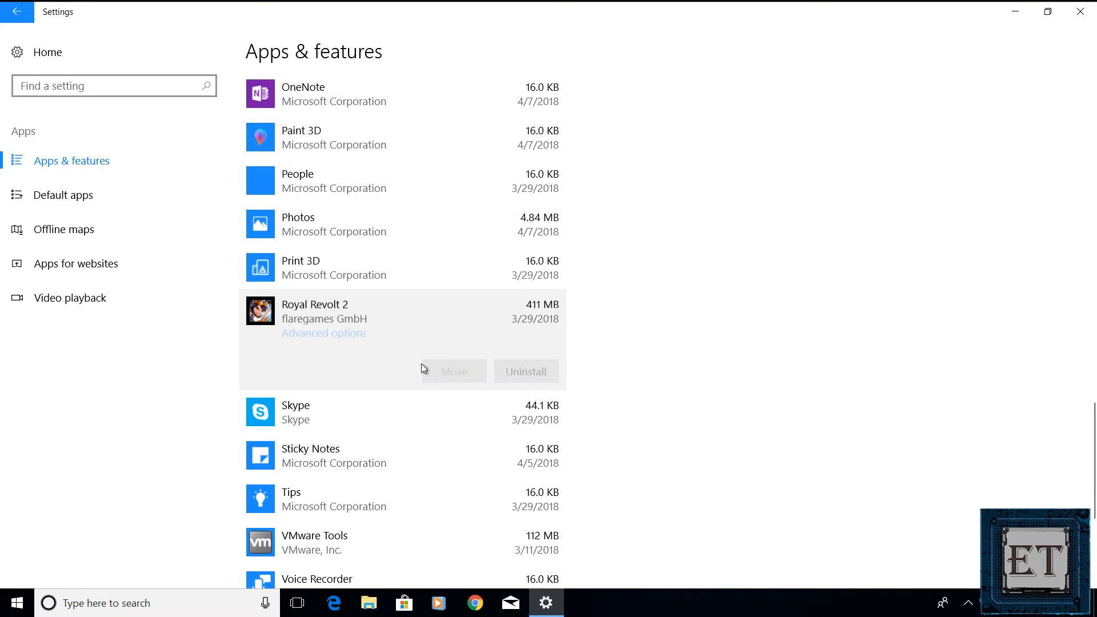
mouse_move(532, 384)
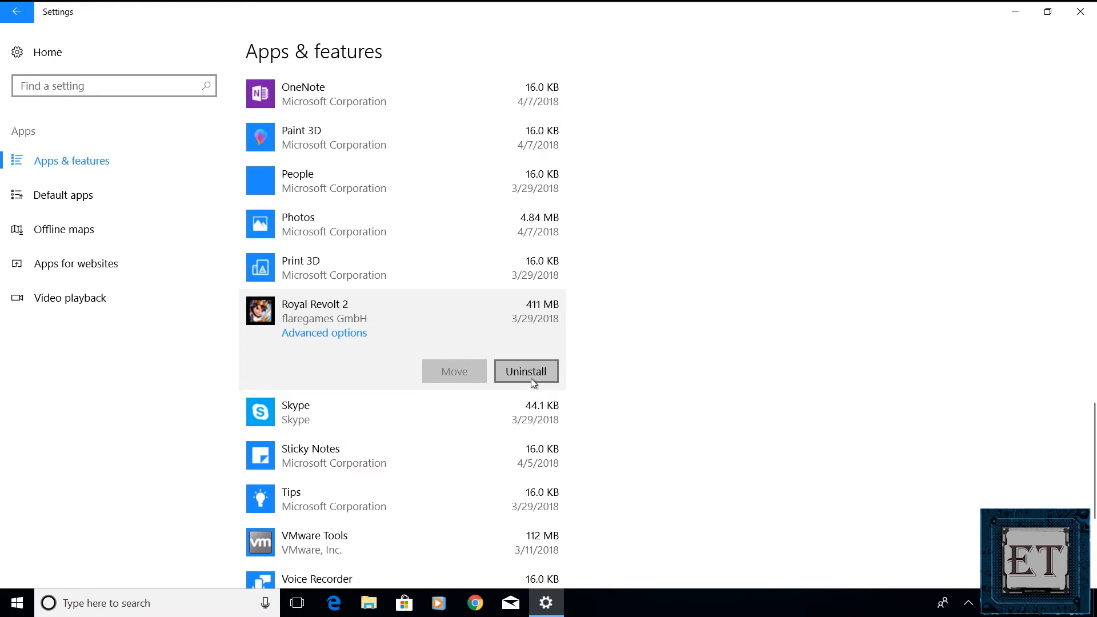
Uninstall Royal Revolt 2 and Hidden City: Hidden Object Adventure, confirming each removal.
click(526, 371)
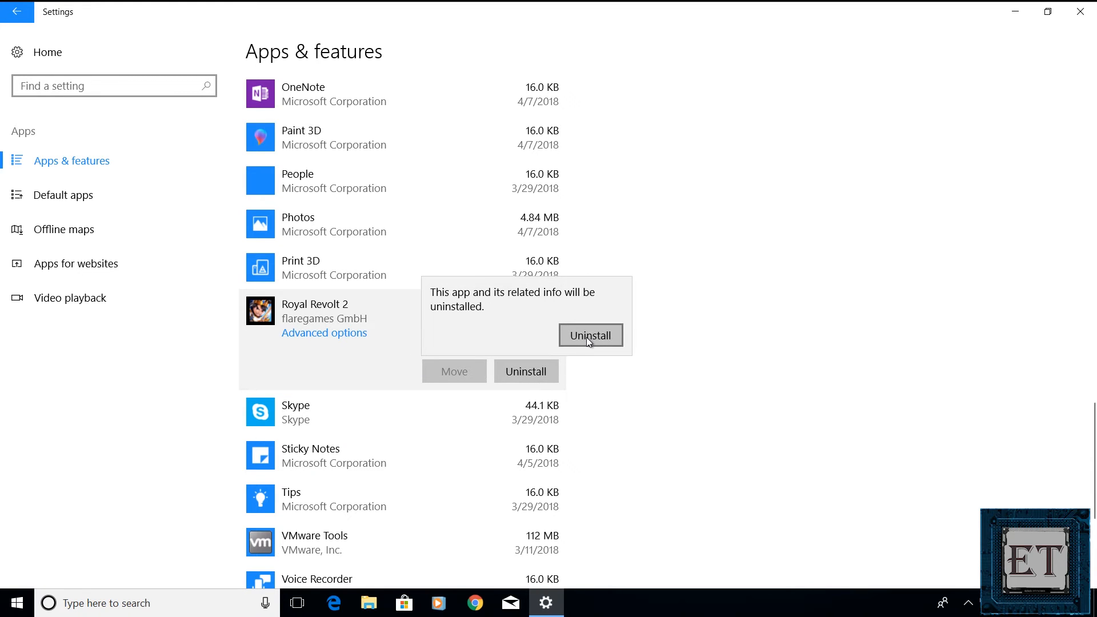
click(590, 335)
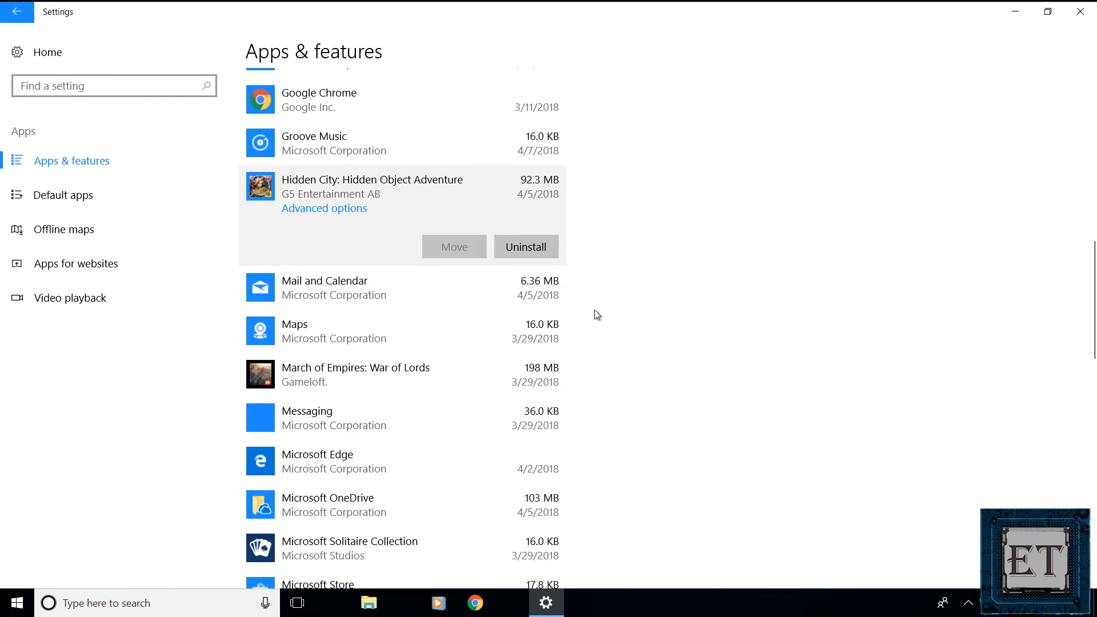
click(526, 247)
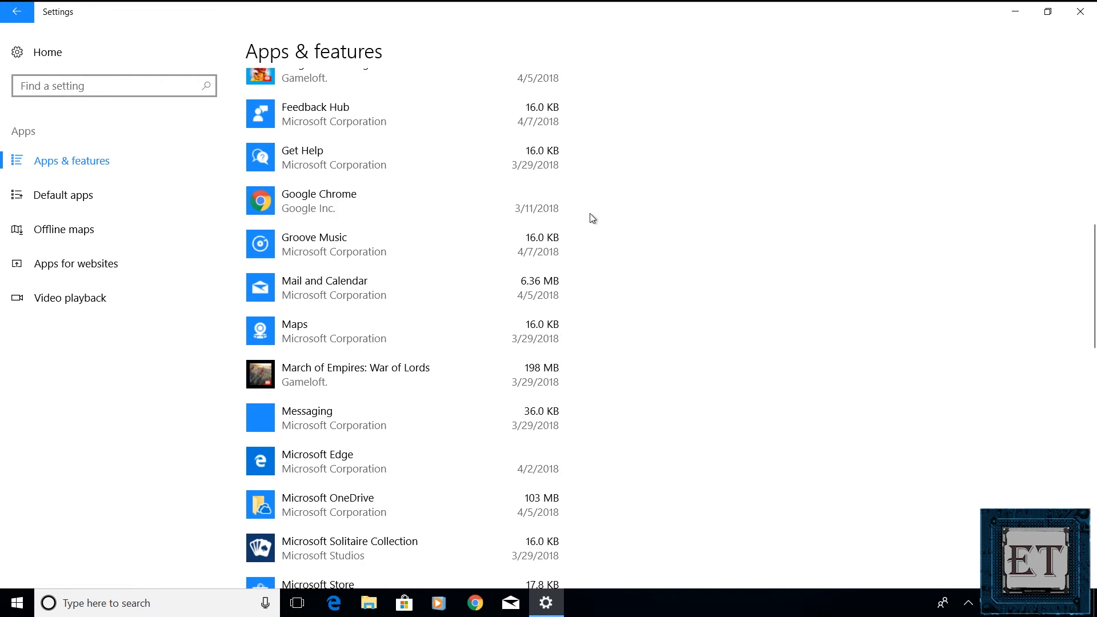
mouse_move(1080, 11)
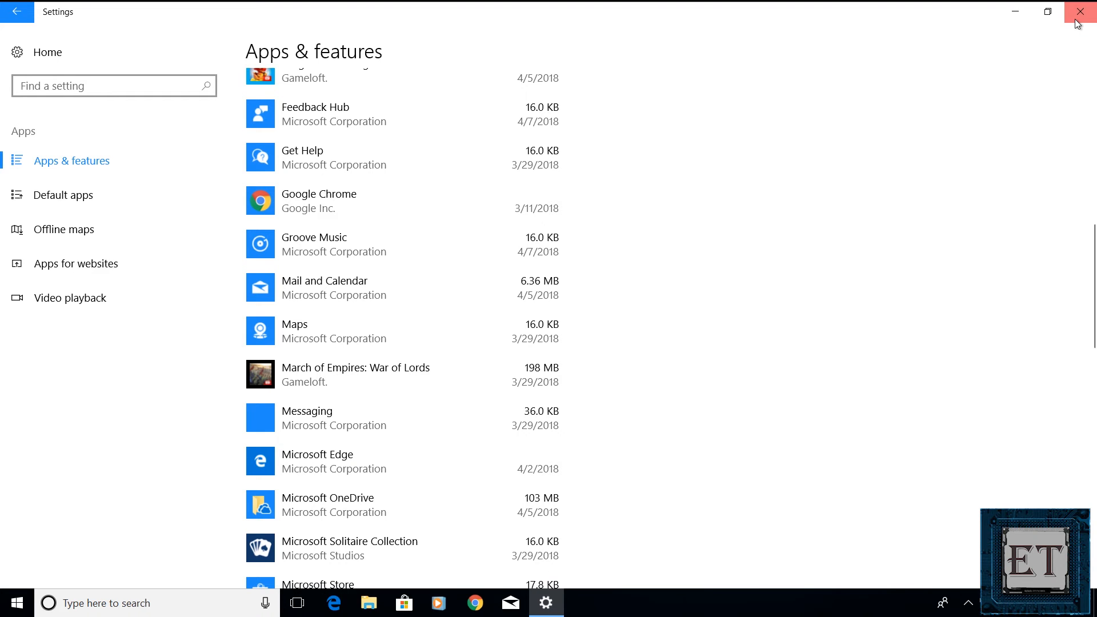
Close the installed apps list and reopen Power & sleep settings via a 'power and sleep' search.
click(1079, 11)
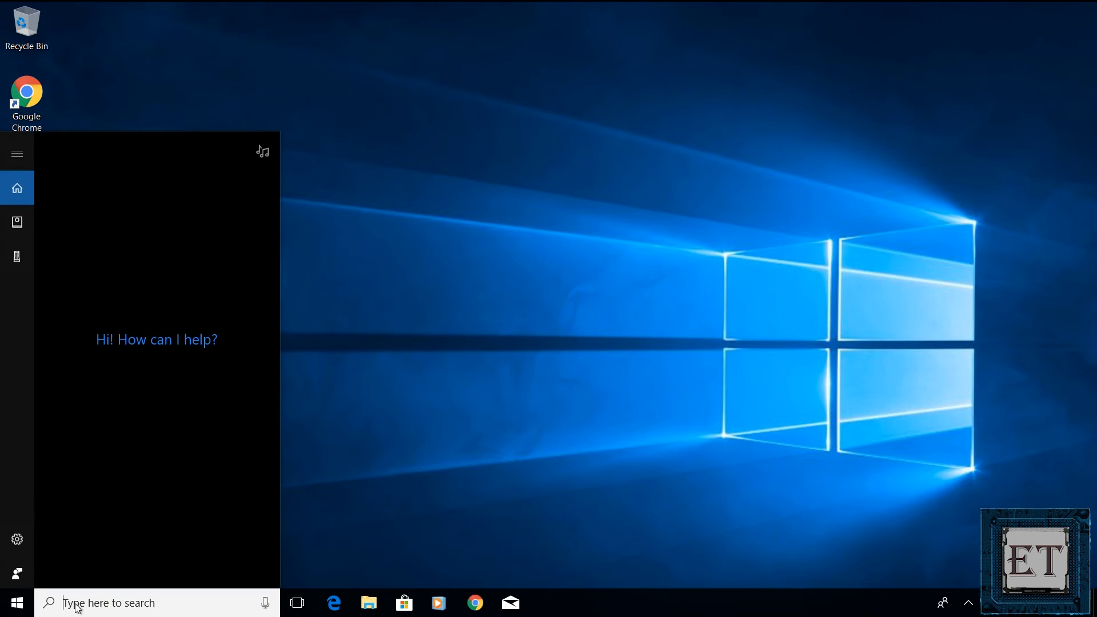
text(power and sleep settings)
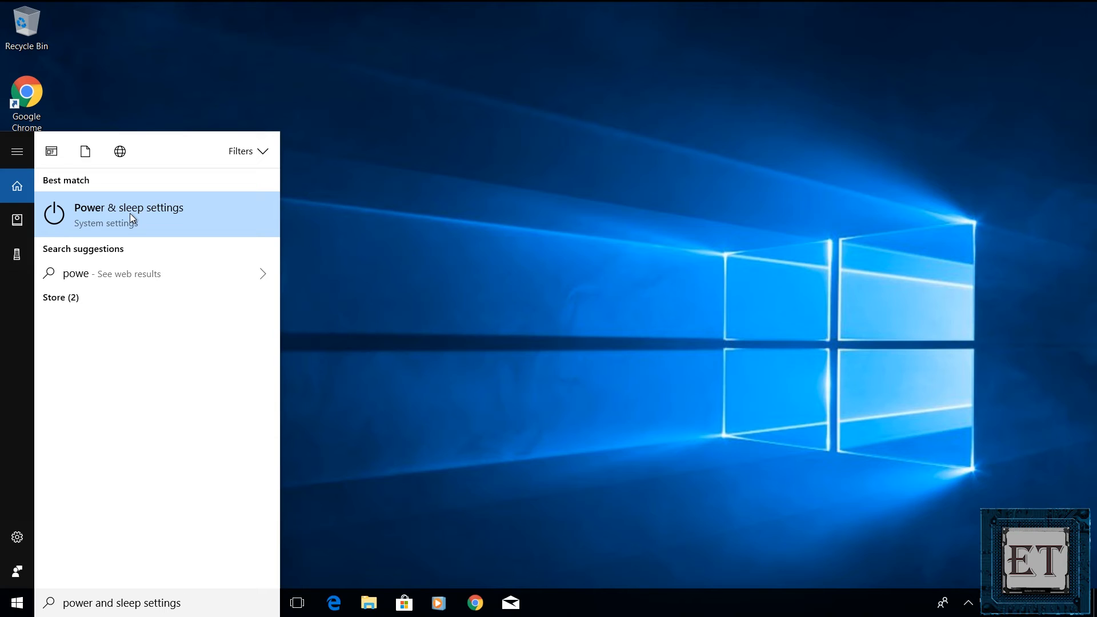
click(129, 214)
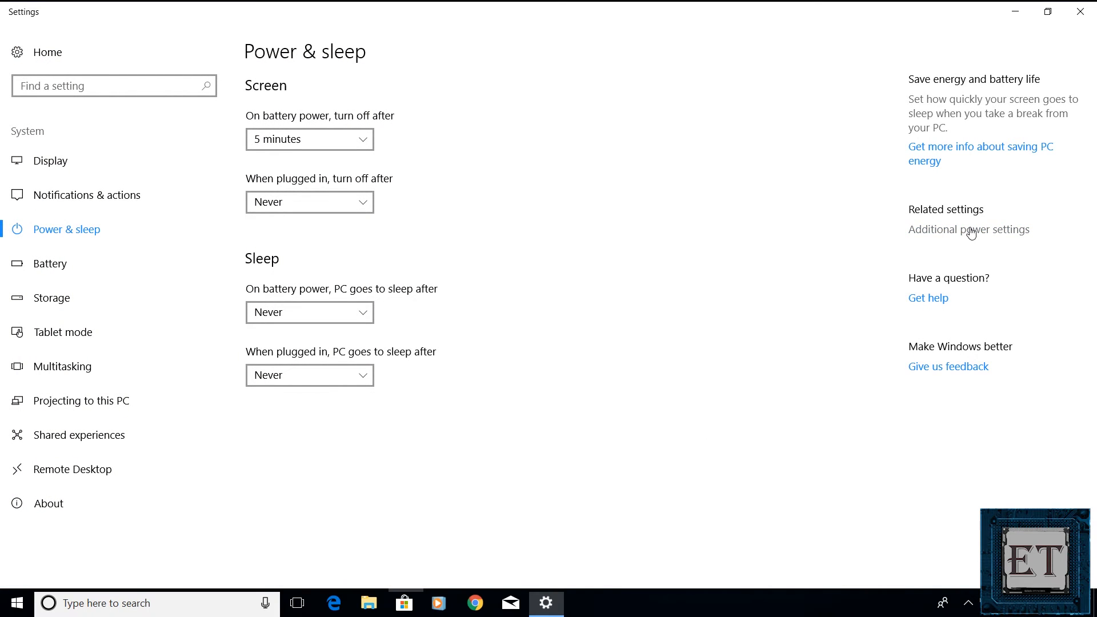
Tick 'Turn on fast startup' in the power button settings, save, and close the window.
click(969, 229)
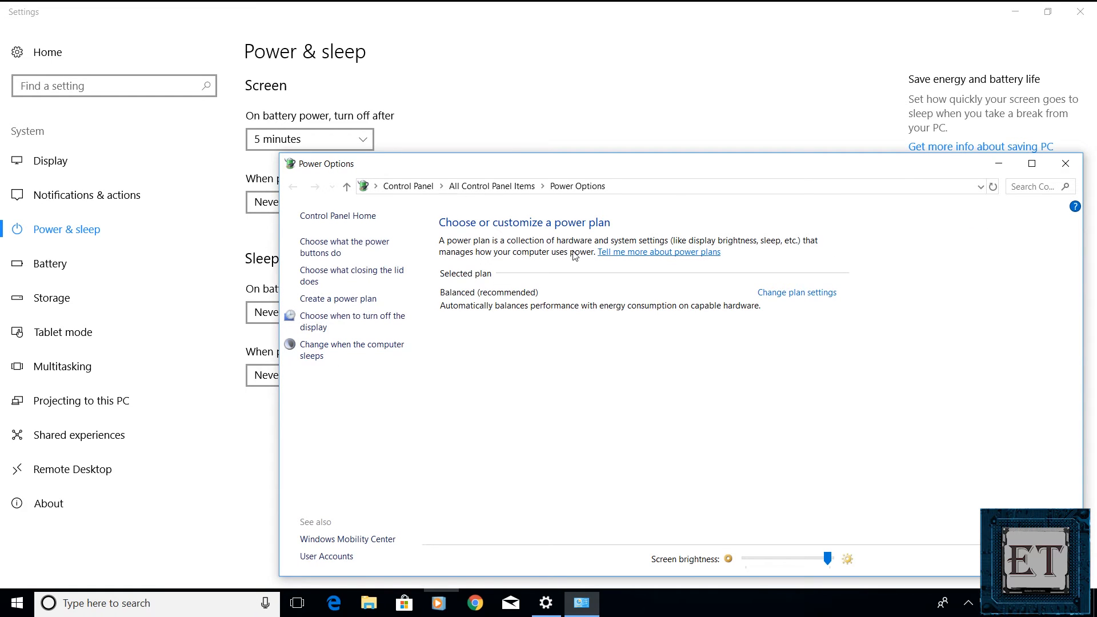
mouse_move(318, 288)
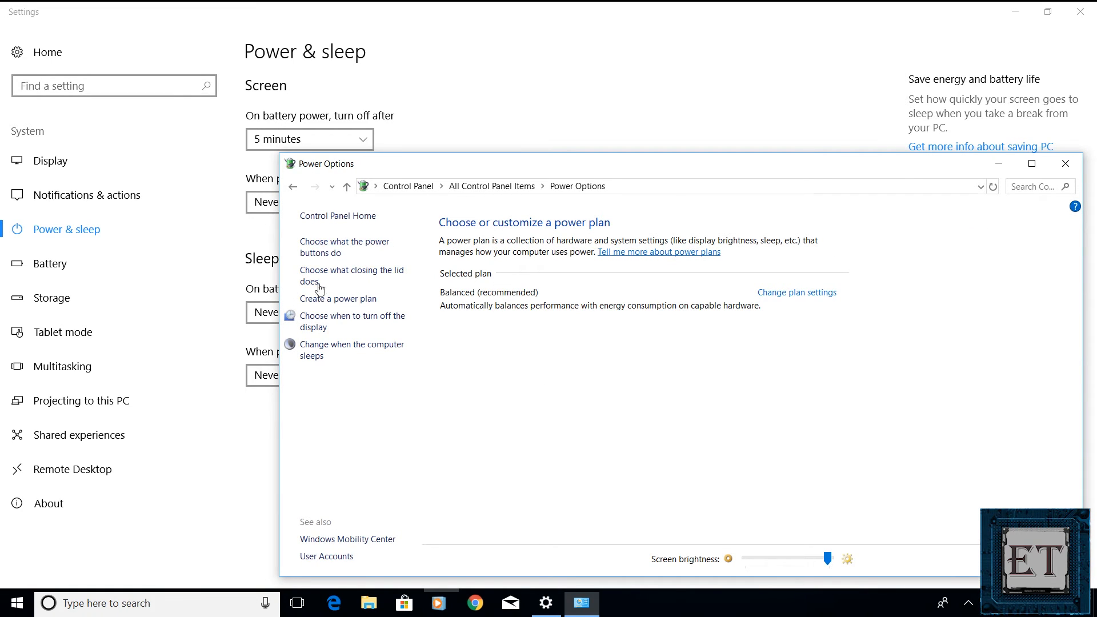
mouse_move(327, 256)
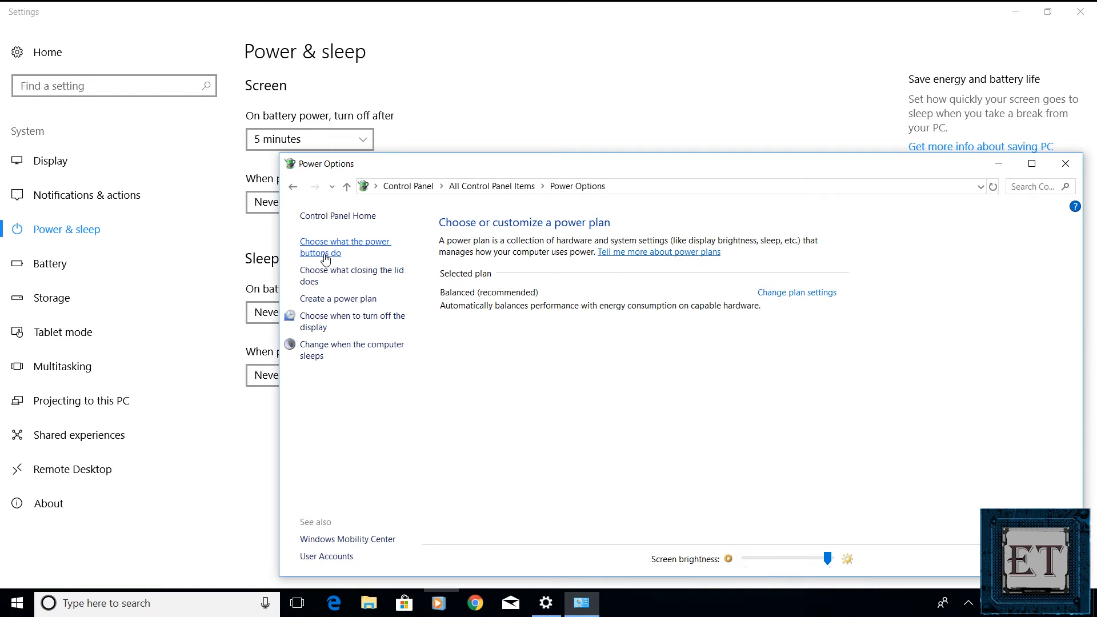
click(345, 248)
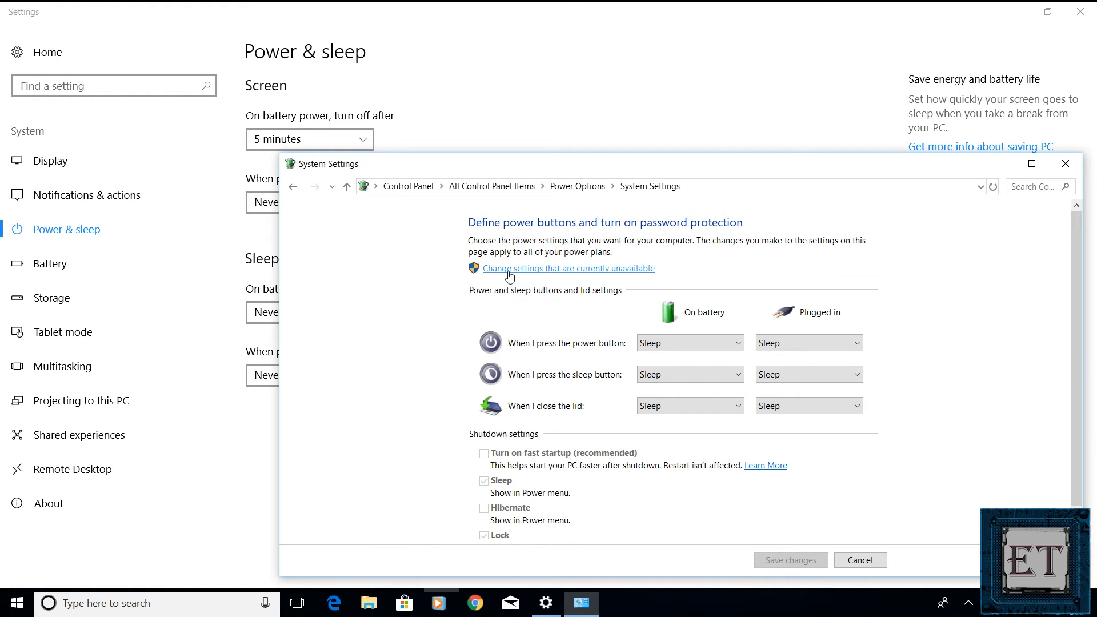
click(568, 268)
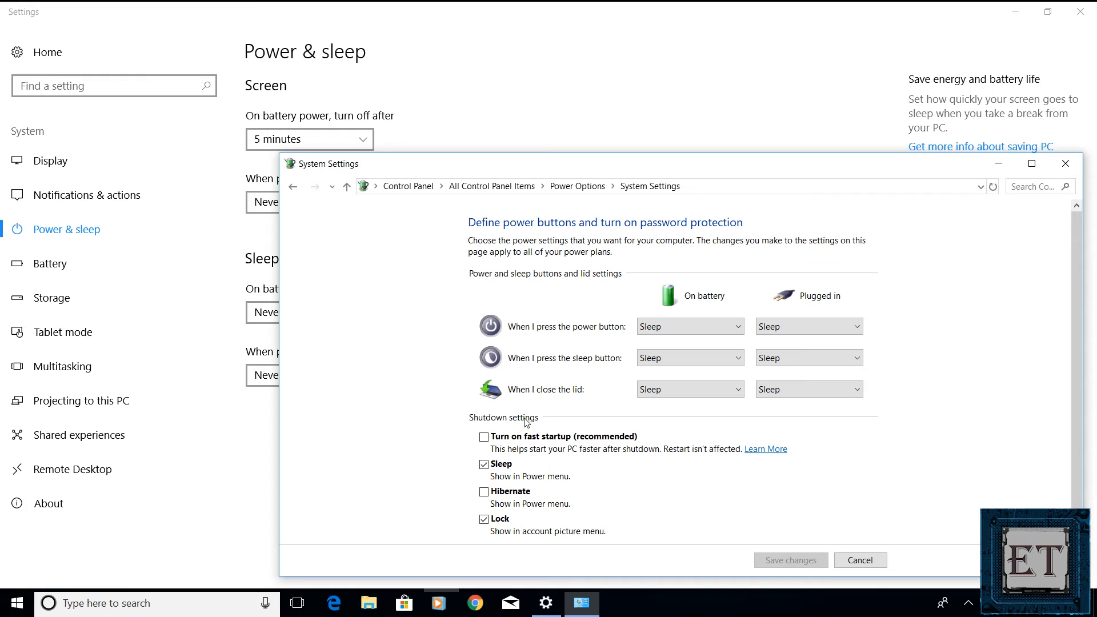
click(484, 437)
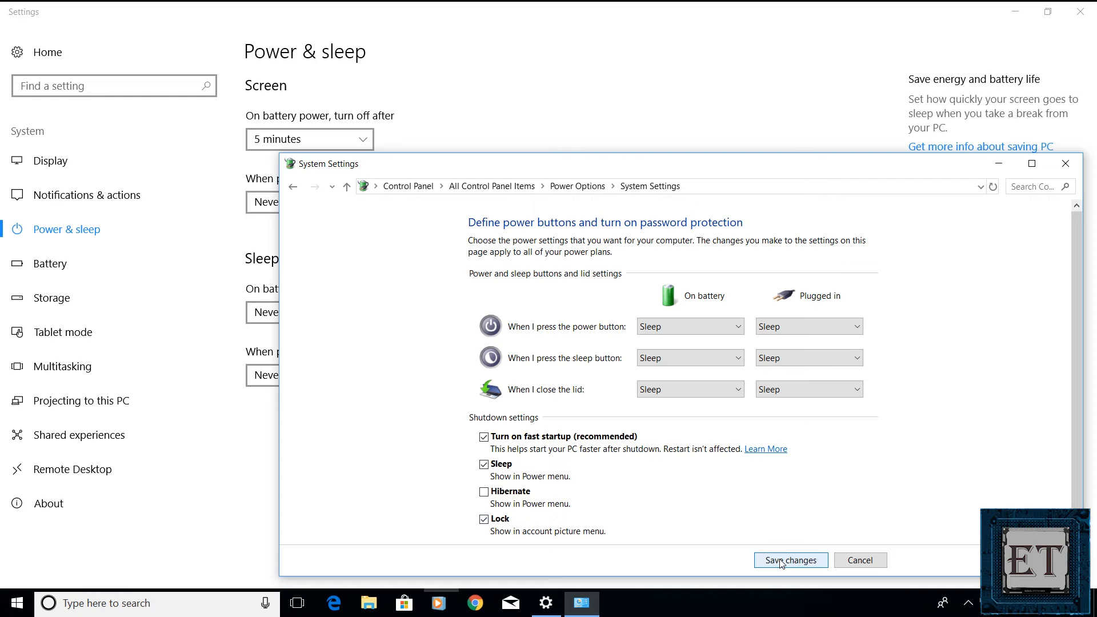
click(791, 560)
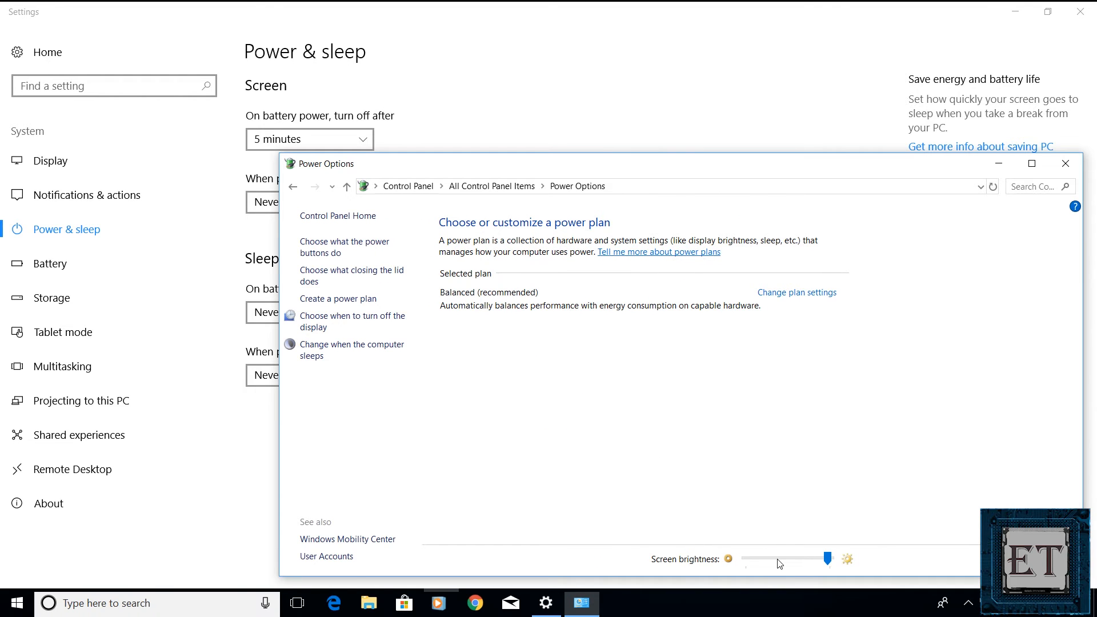
click(1066, 163)
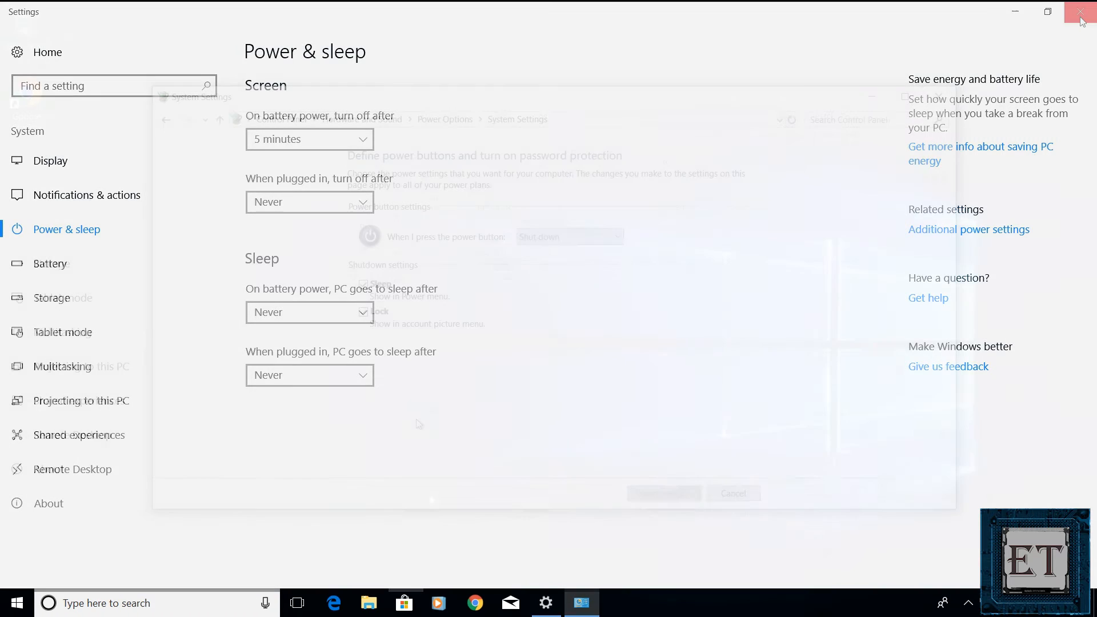
Close Power & sleep settings and launch Registry Editor from a 'reg' search.
click(1077, 14)
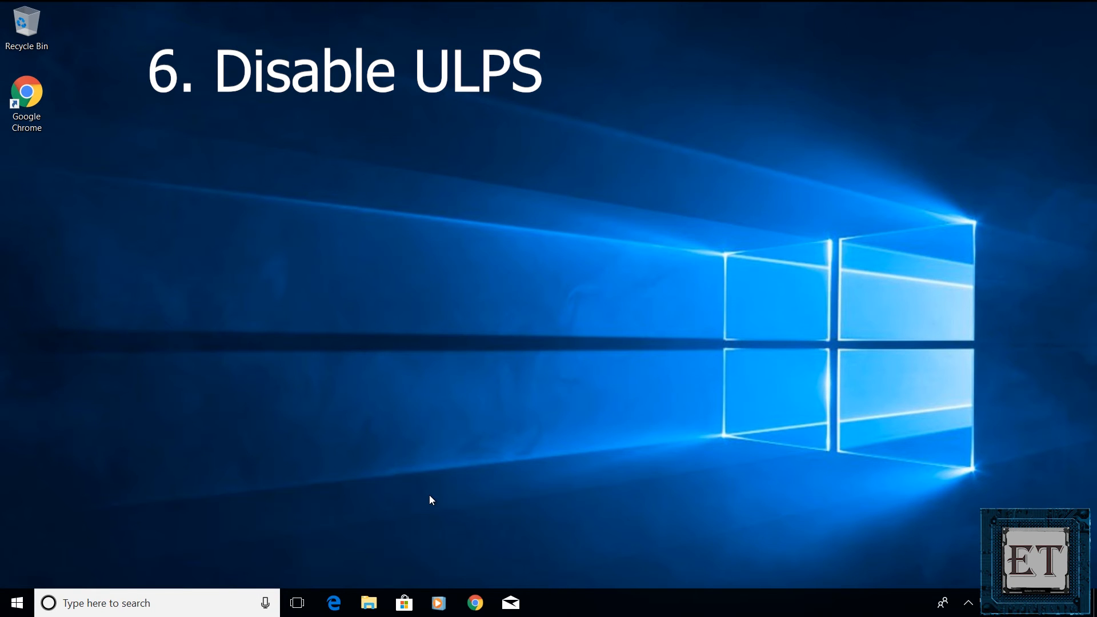
mouse_move(292, 536)
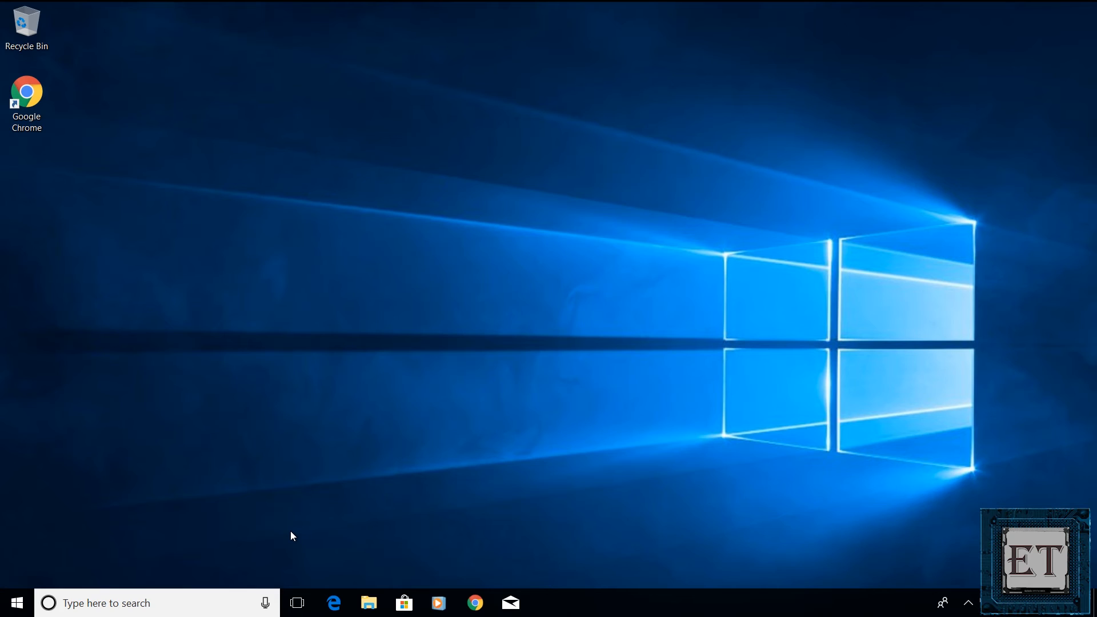
mouse_move(279, 537)
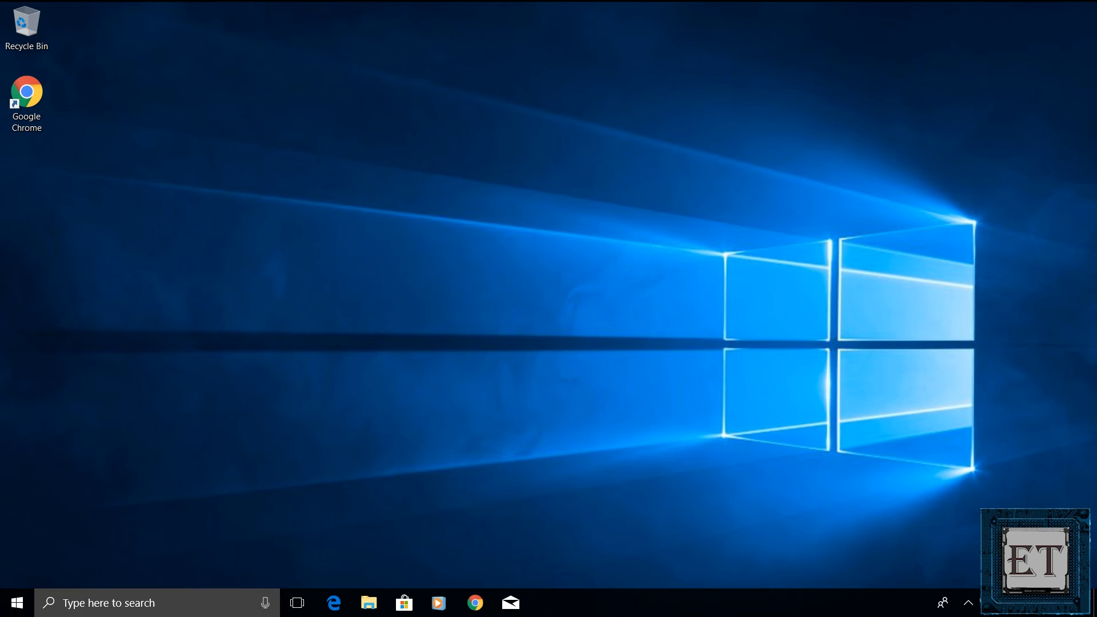
text(reg)
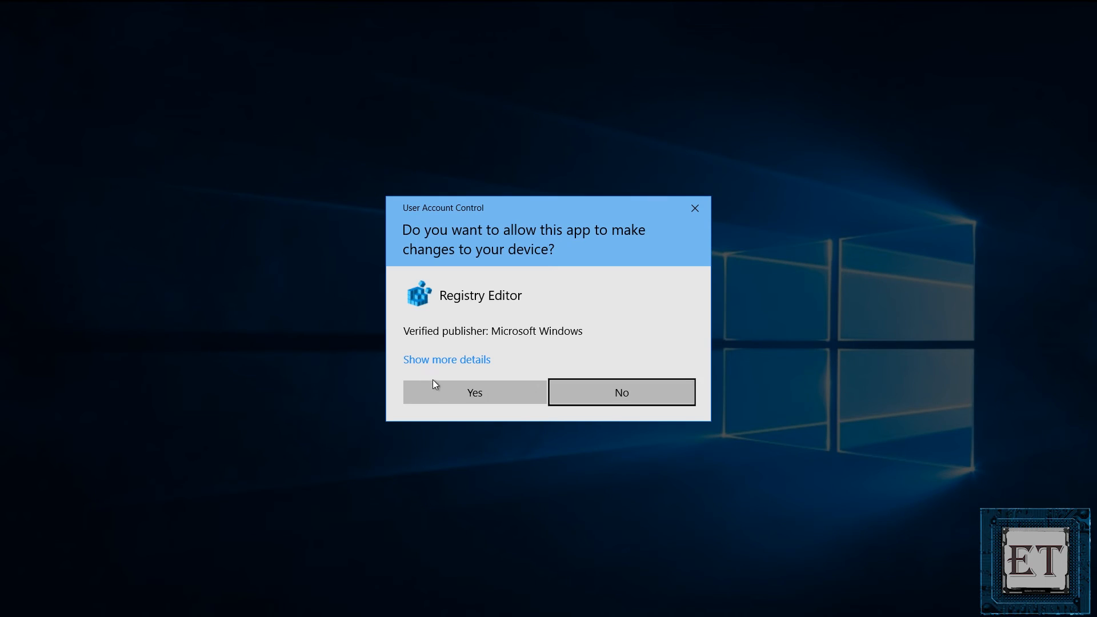
Allow Registry Editor's changes and search the registry for 'enableulps'.
click(474, 392)
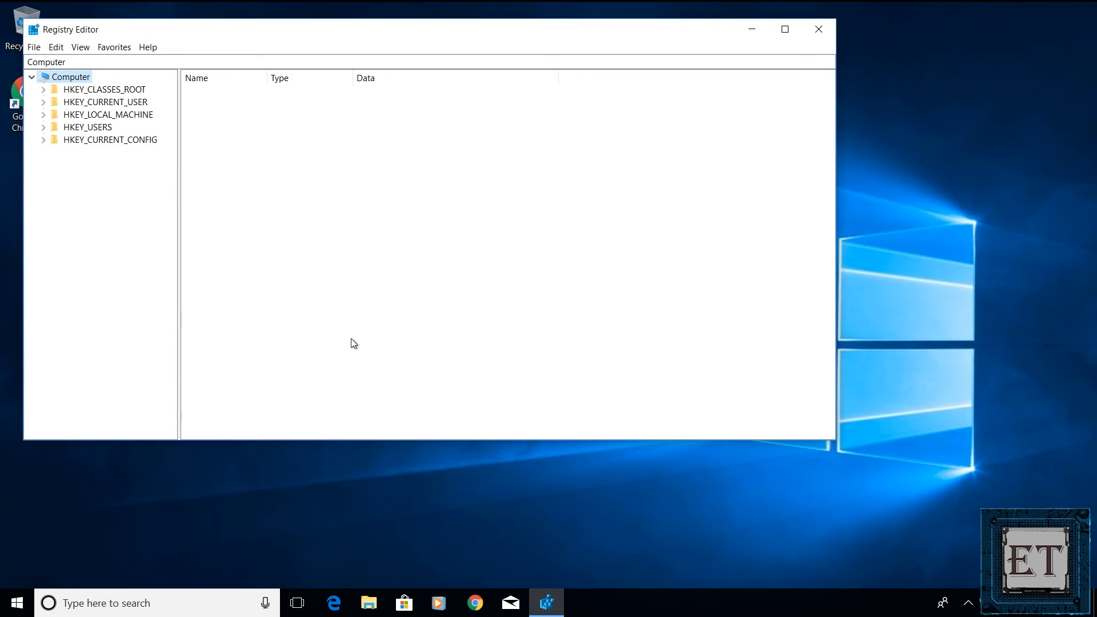
key(Ctrl+f)
text(enableu)
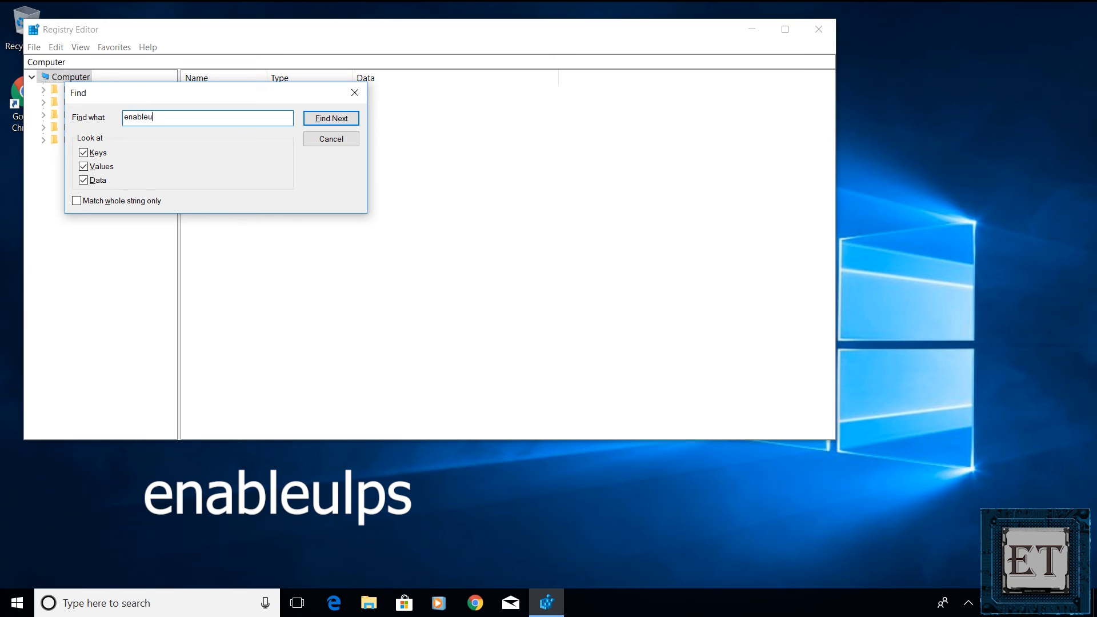
click(330, 118)
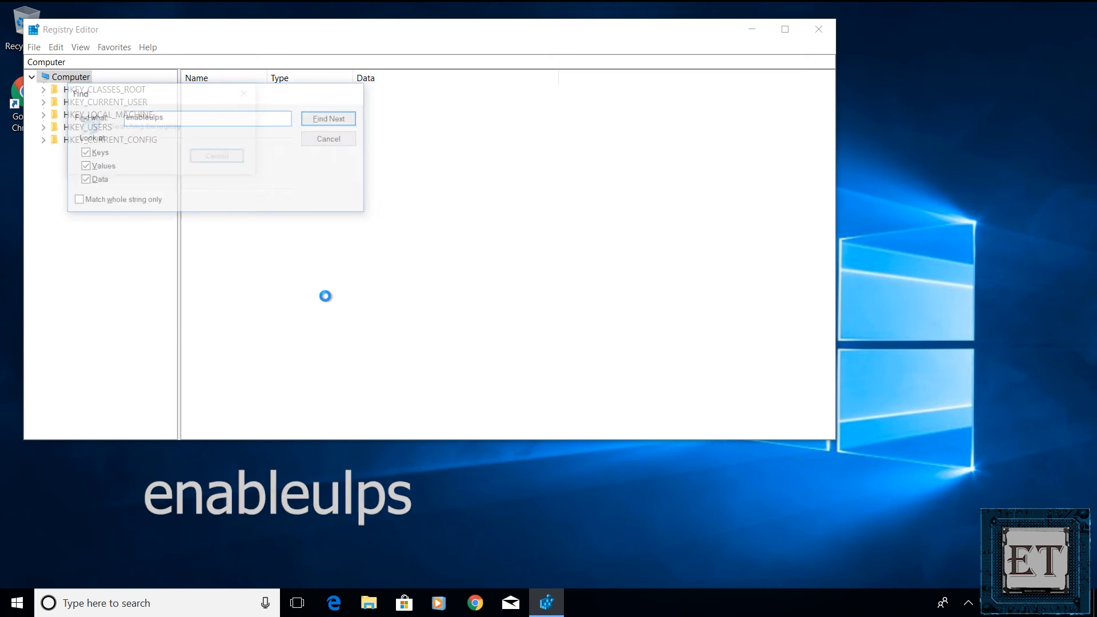
click(328, 119)
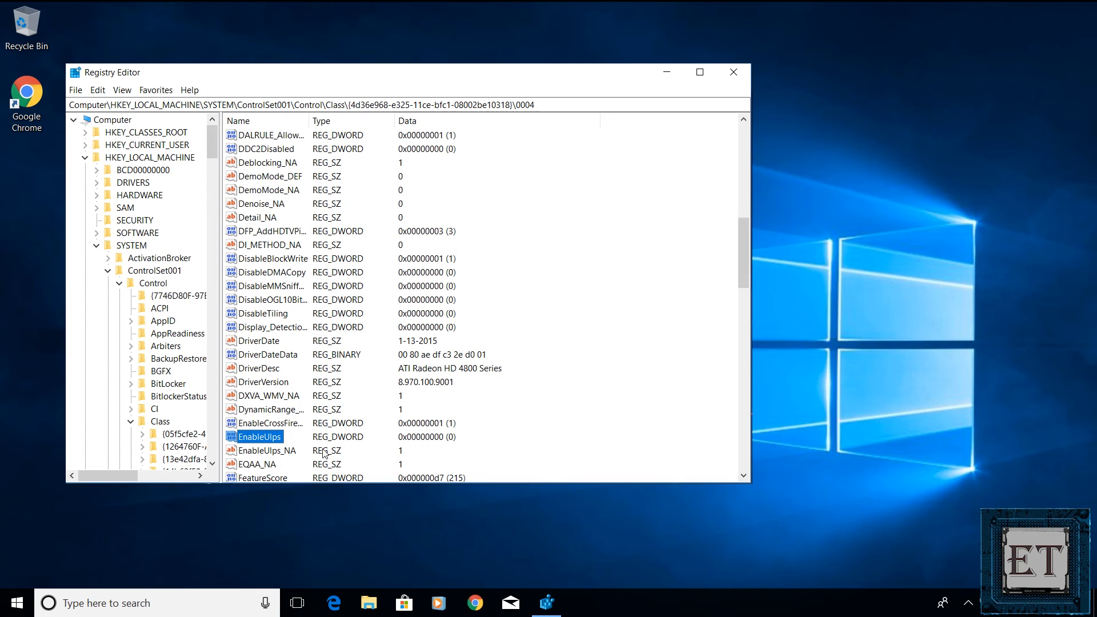
Change EnableUlps value data from 1 to 0, confirm, and close Registry Editor.
double_click(259, 437)
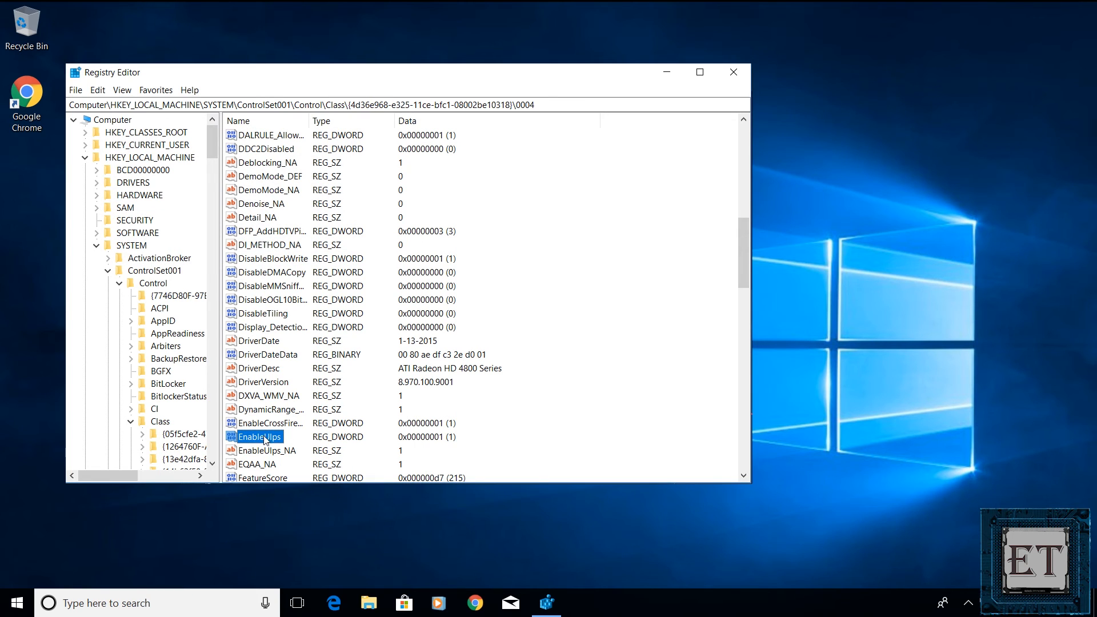
double_click(261, 436)
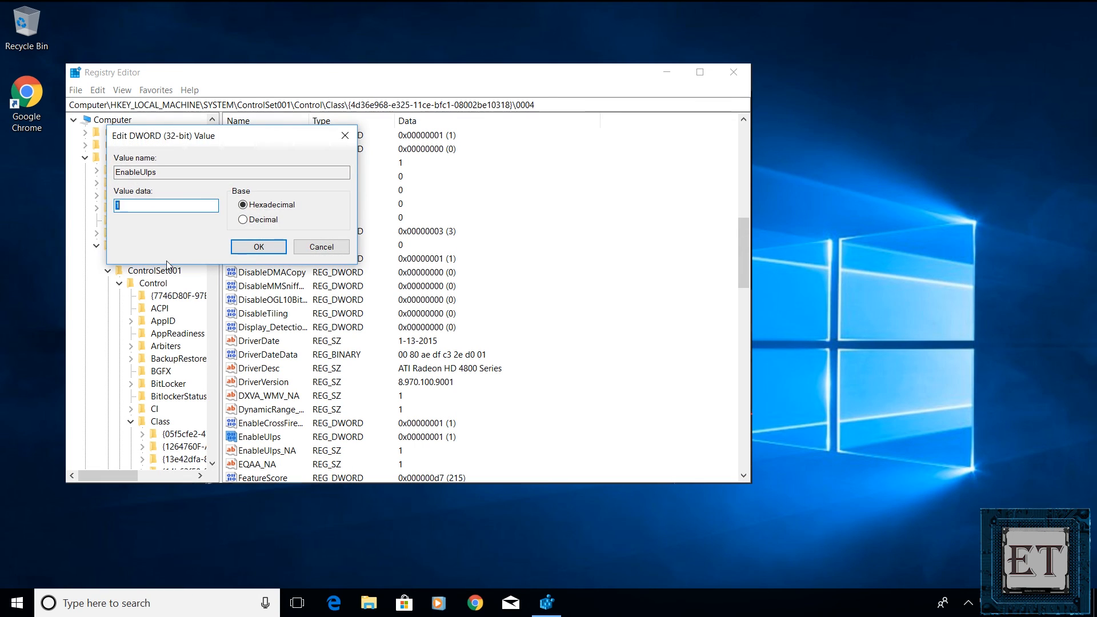
click(259, 247)
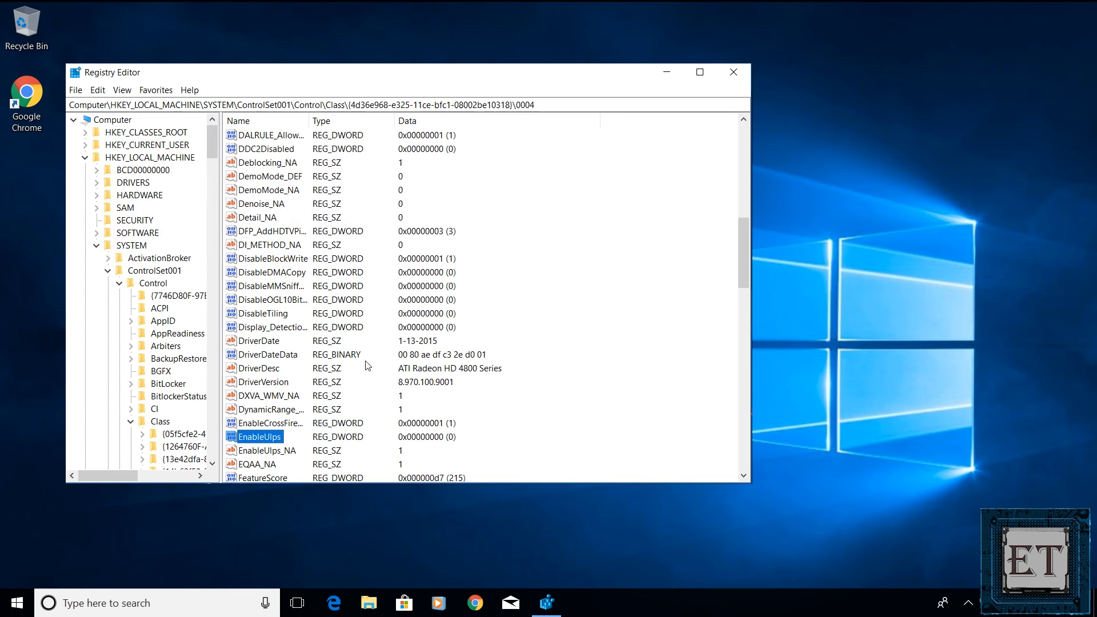
mouse_move(734, 76)
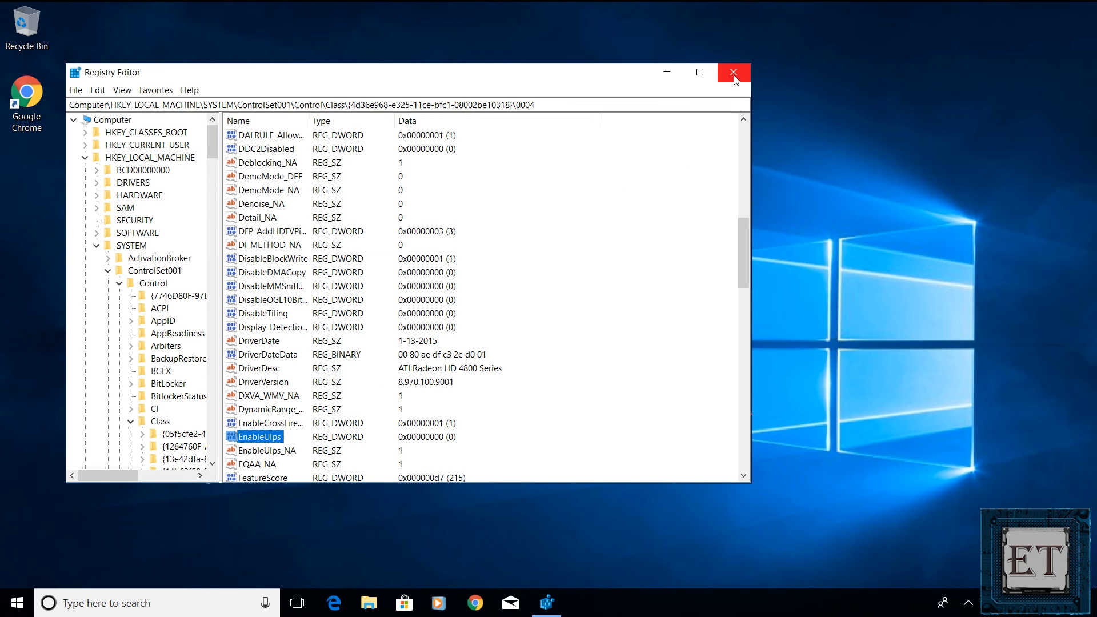
click(733, 72)
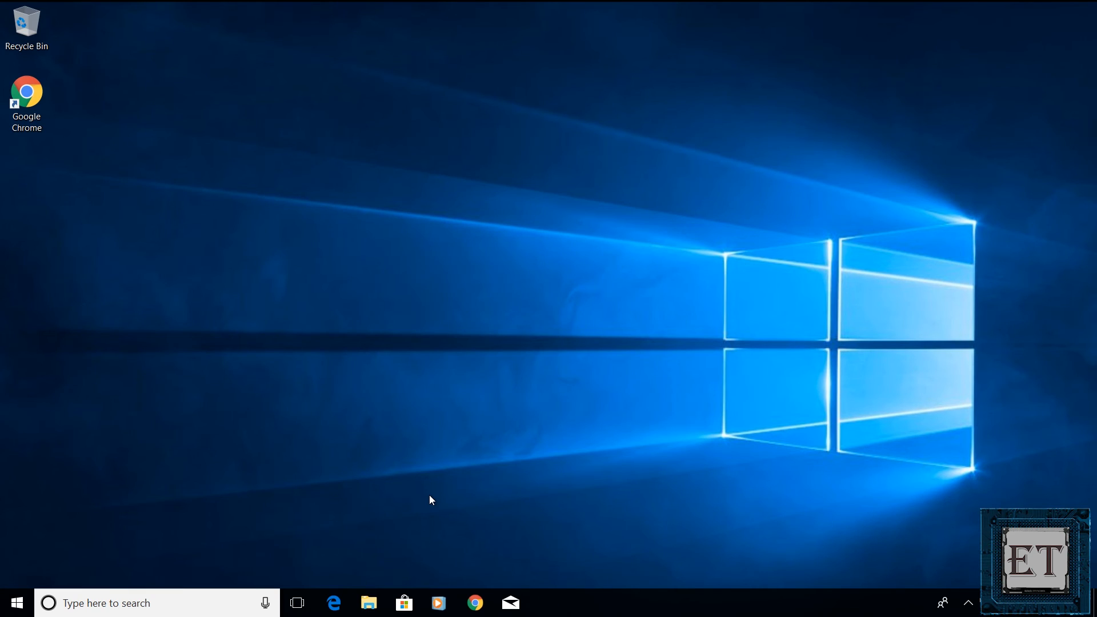
mouse_move(292, 537)
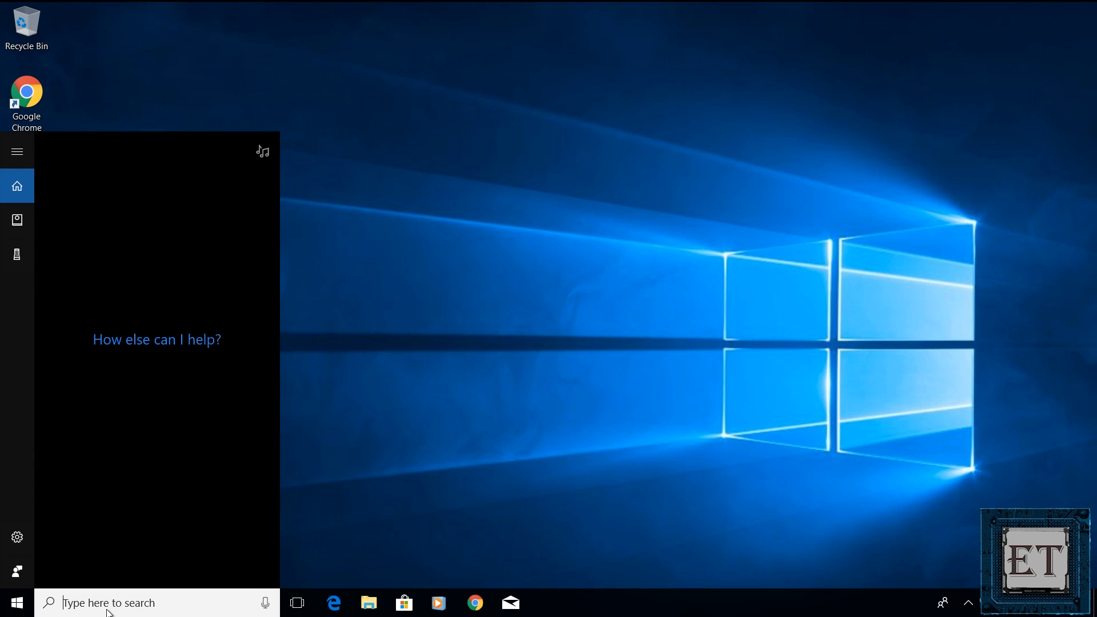
Search 'defragment' and launch Defragment and Optimize Drives.
text(defragment)
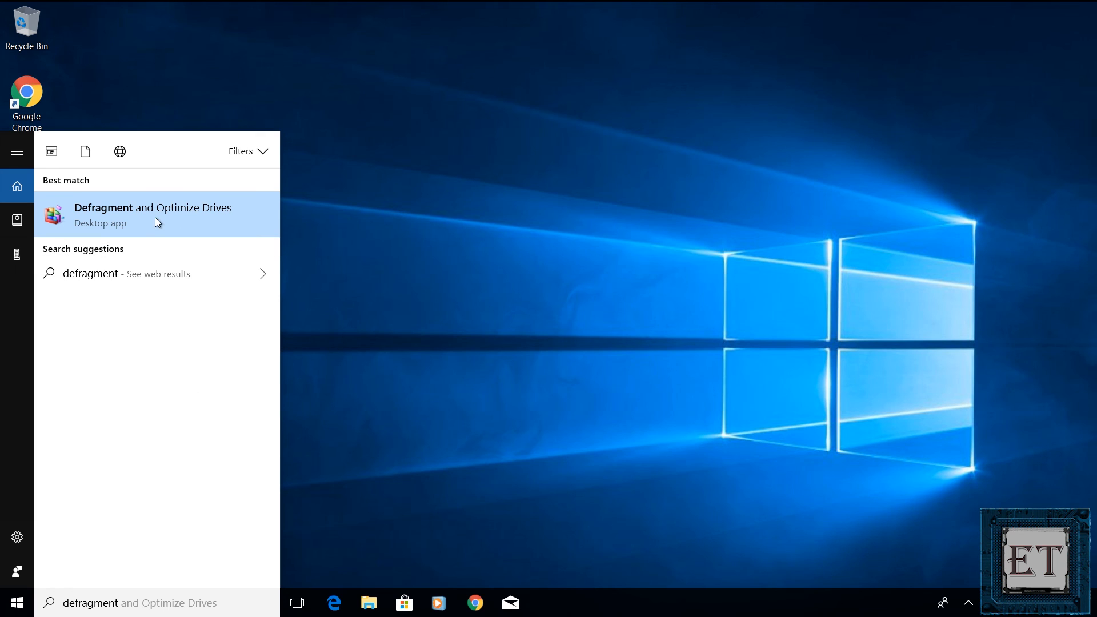
click(152, 215)
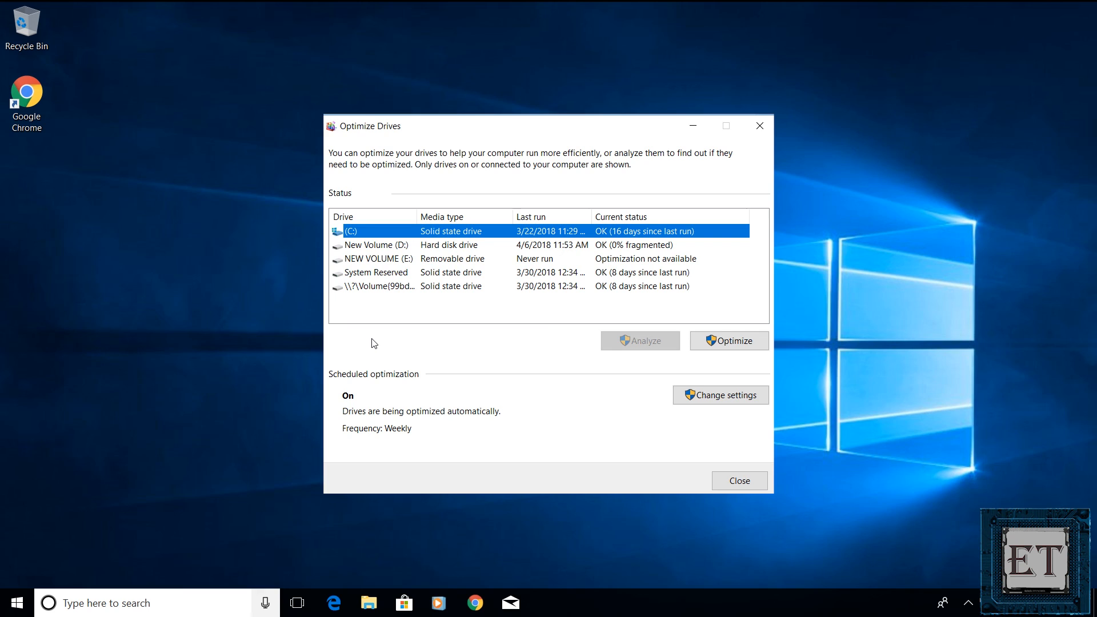
mouse_move(390, 236)
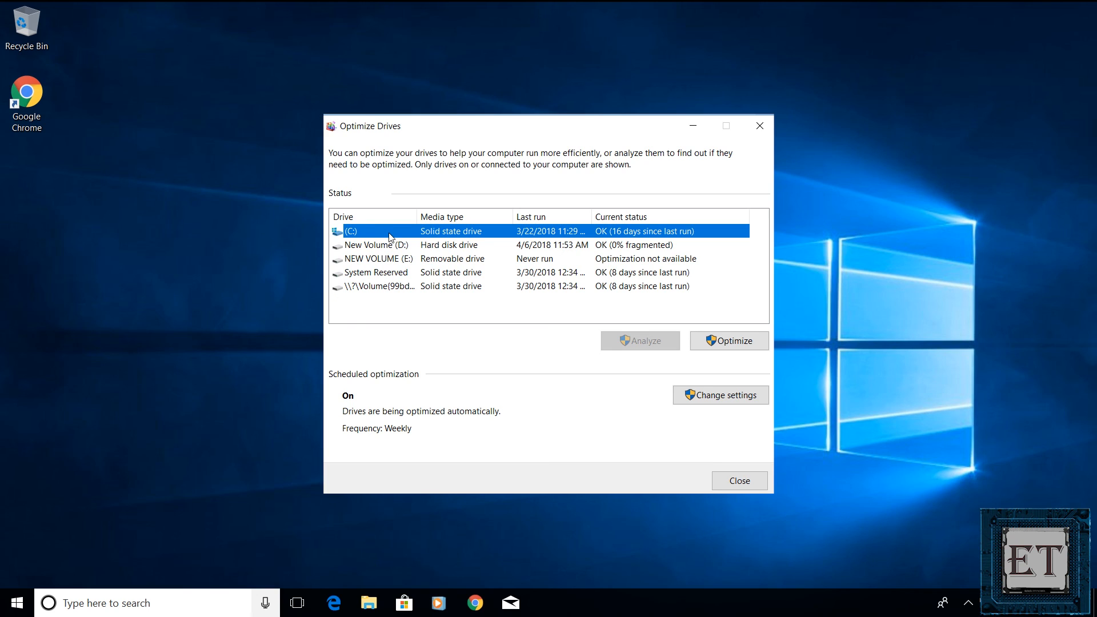
mouse_move(457, 393)
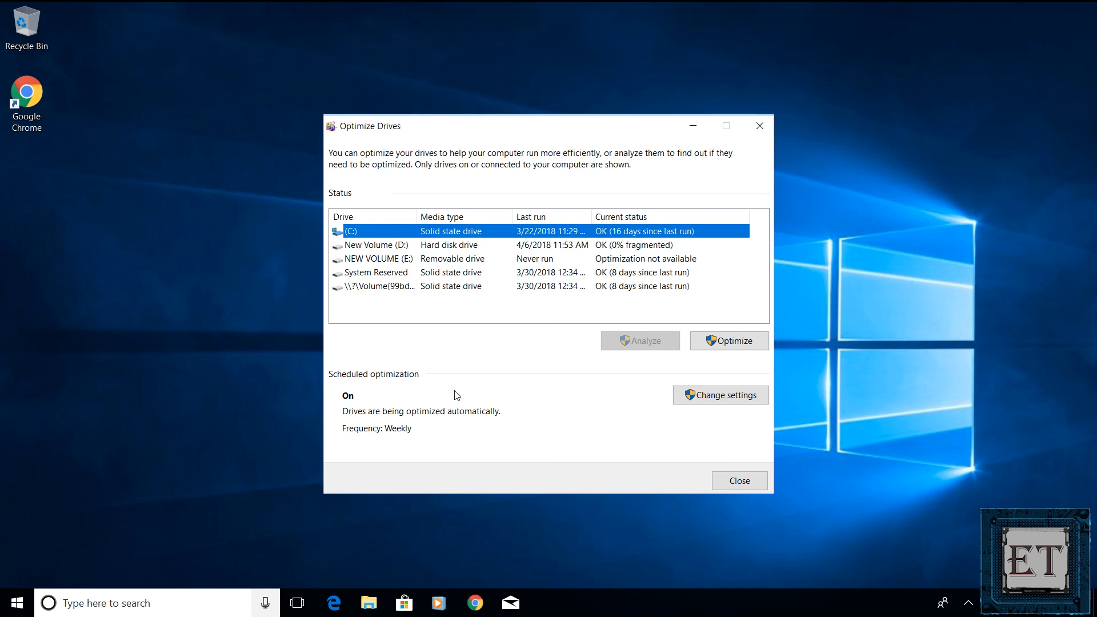
mouse_move(525, 369)
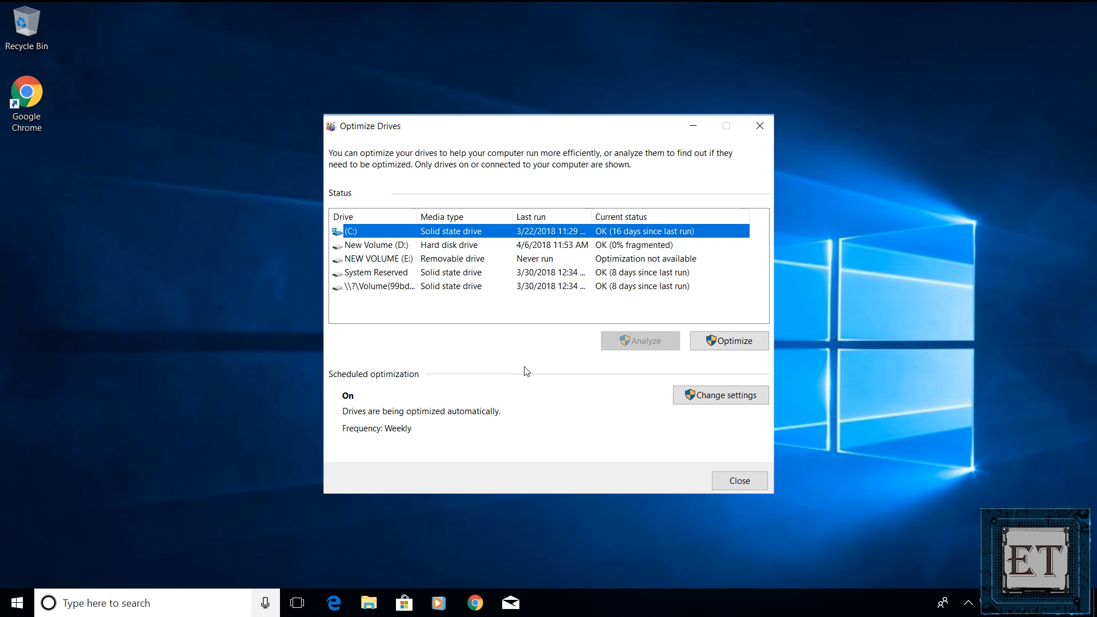
mouse_move(715, 355)
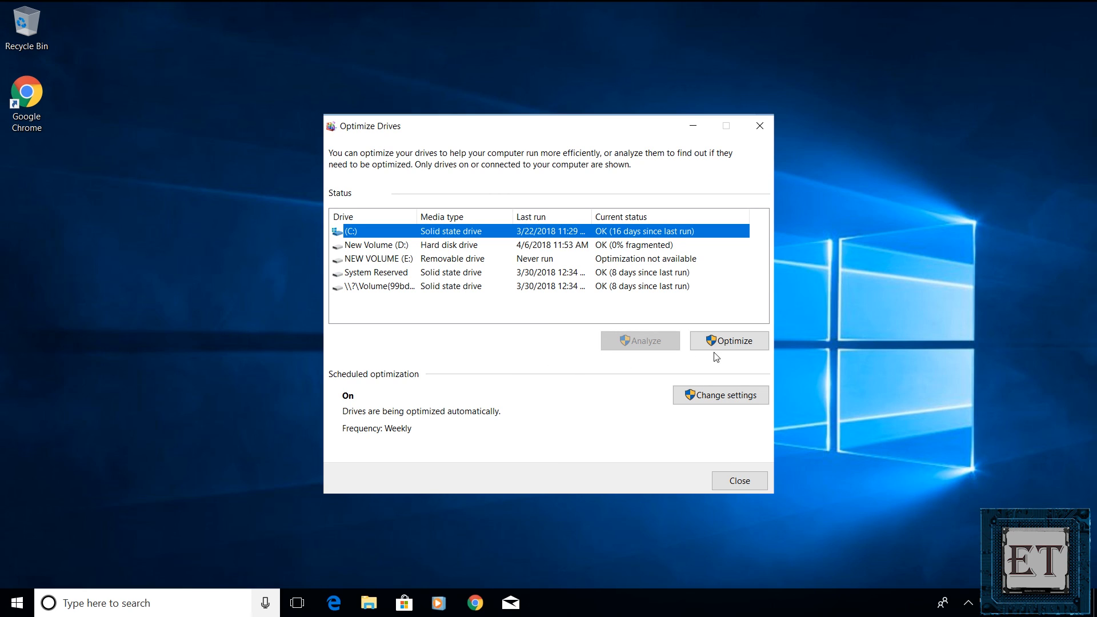
Optimize drive C: until it shows 0 days since last run, then close the tool.
click(730, 341)
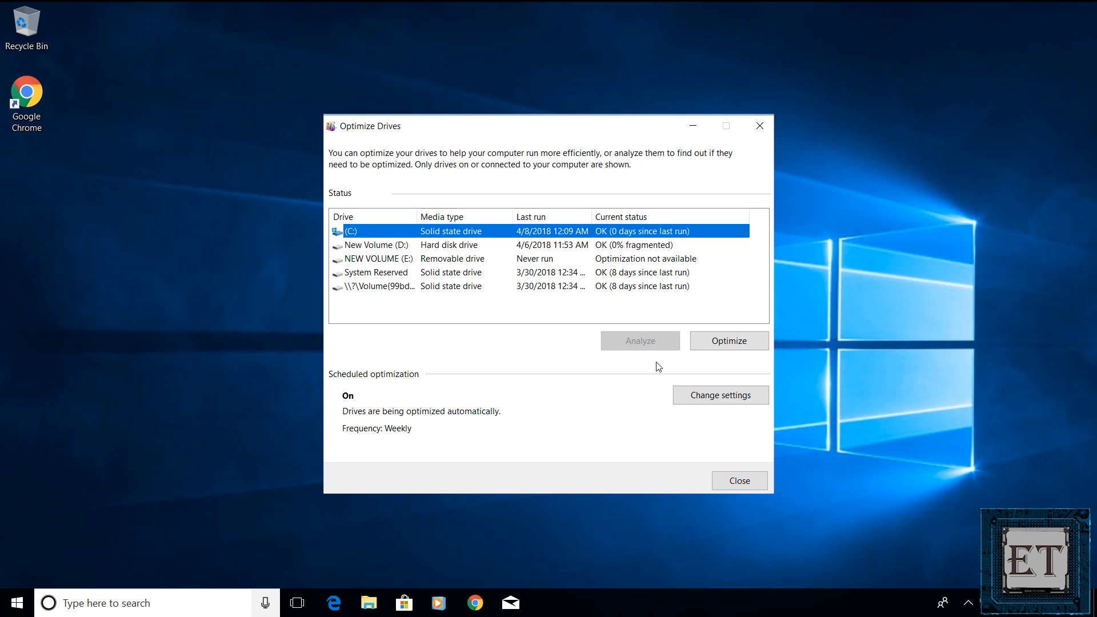
mouse_move(642, 375)
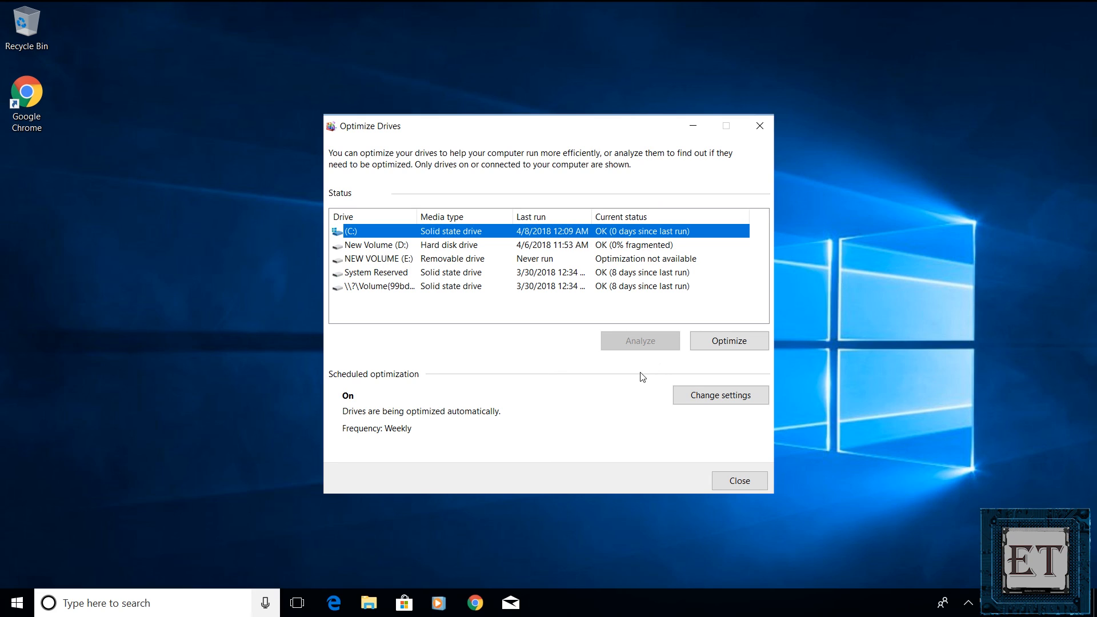
mouse_move(443, 261)
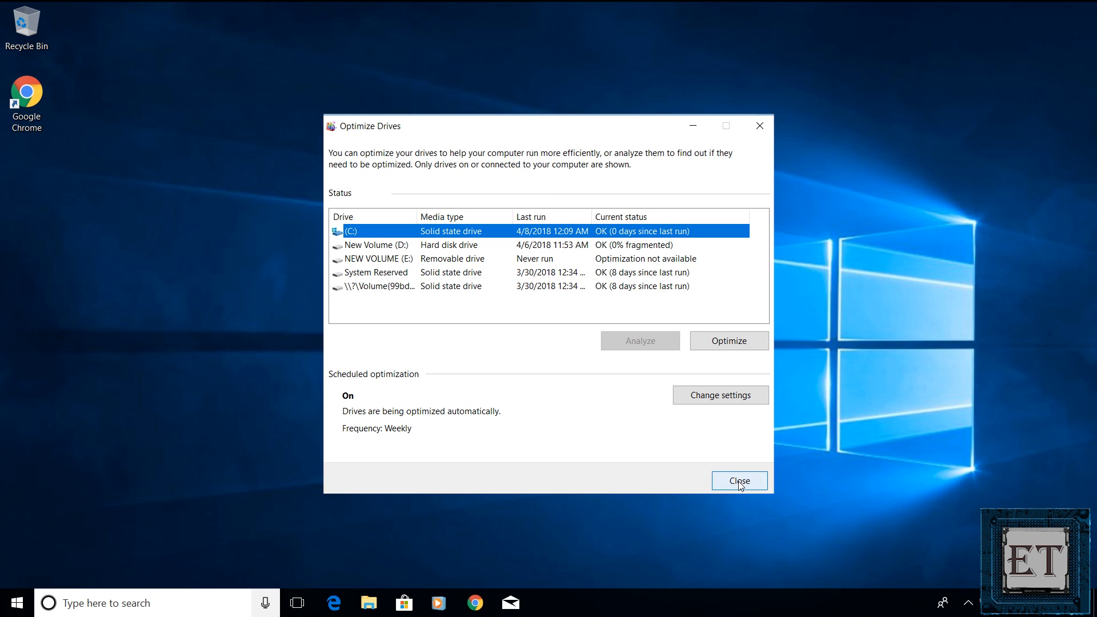
click(739, 481)
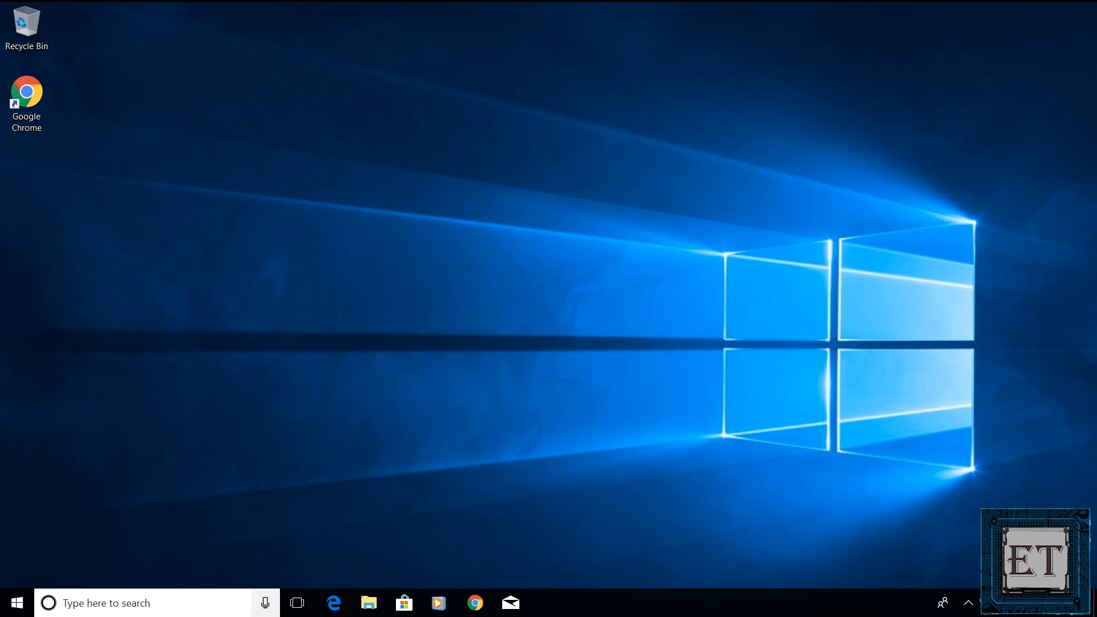